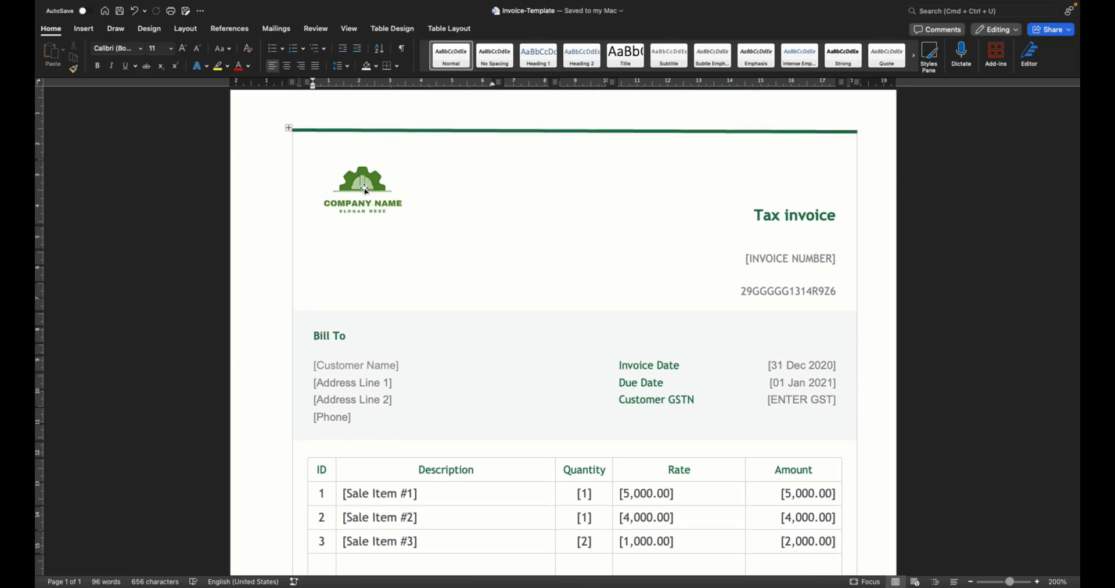
Open and scroll through the customer invoice data in the workbook
click(411, 218)
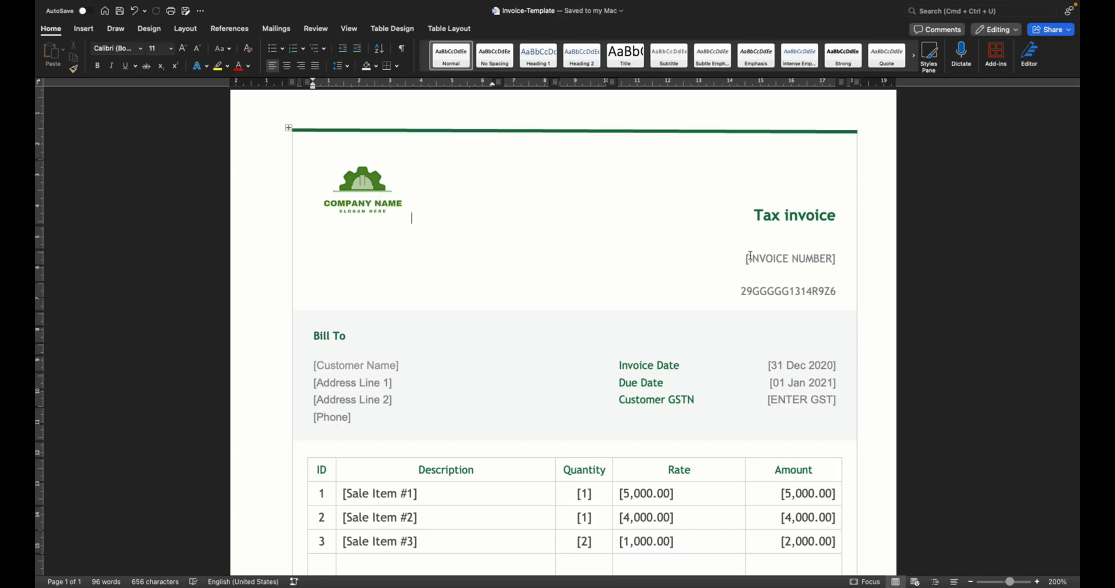
double_click(790, 258)
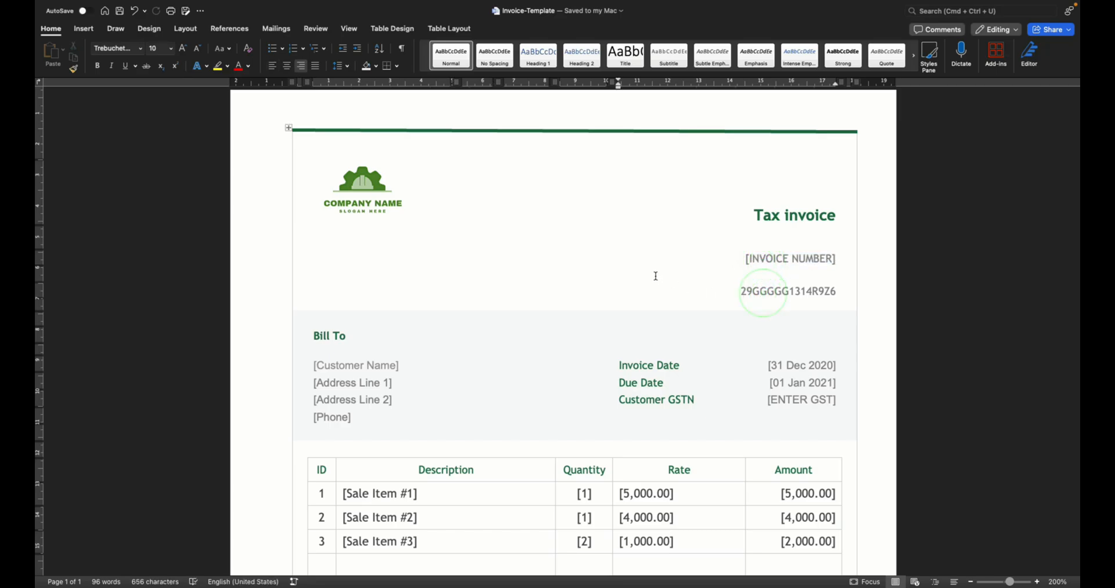
scroll(down, 3)
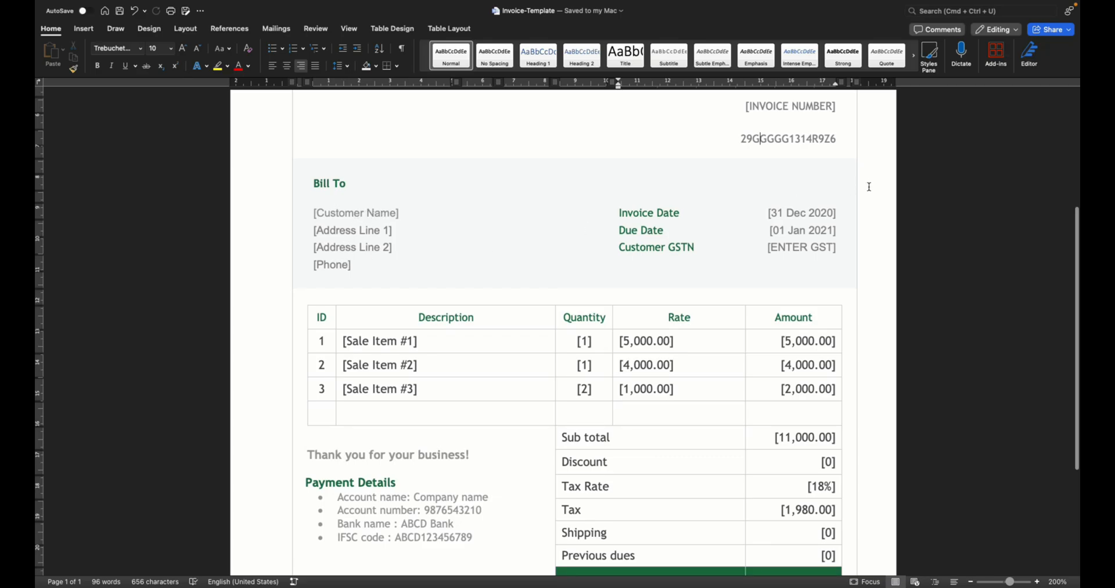
scroll(down, 3)
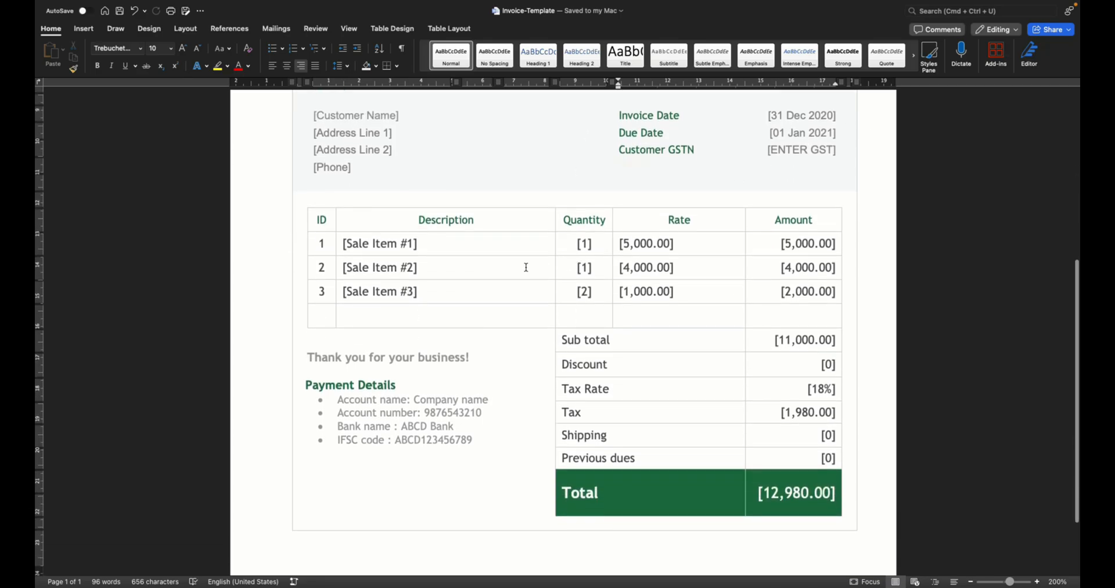
mouse_move(461, 243)
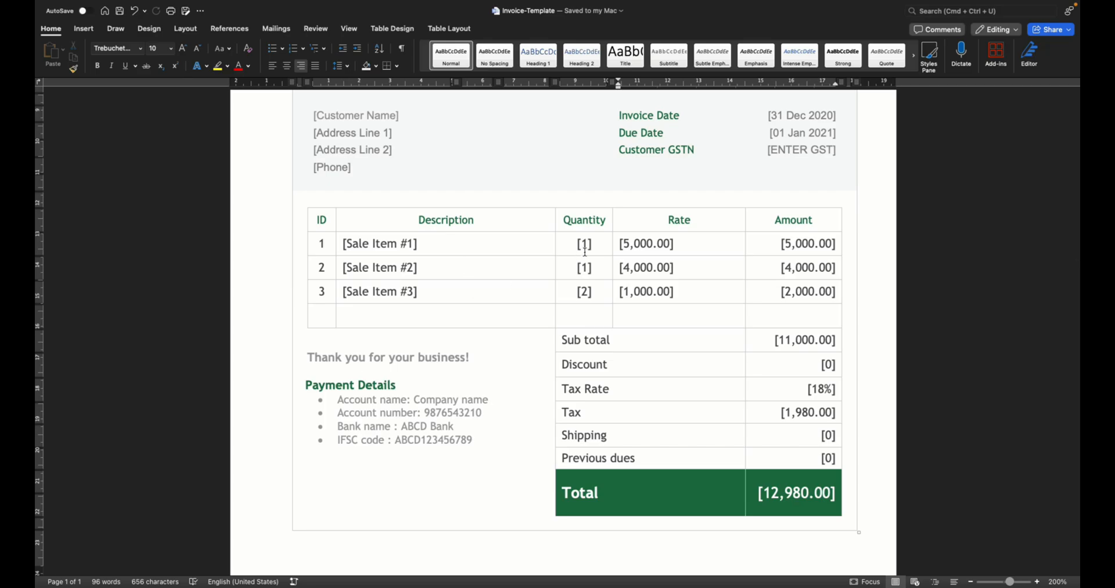
mouse_move(765, 327)
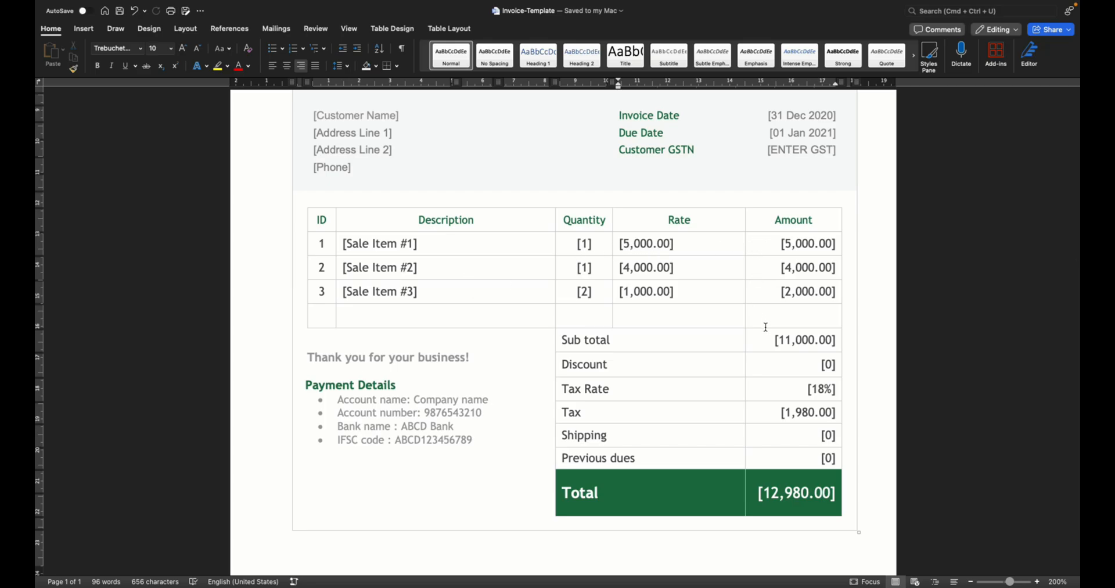
mouse_move(756, 462)
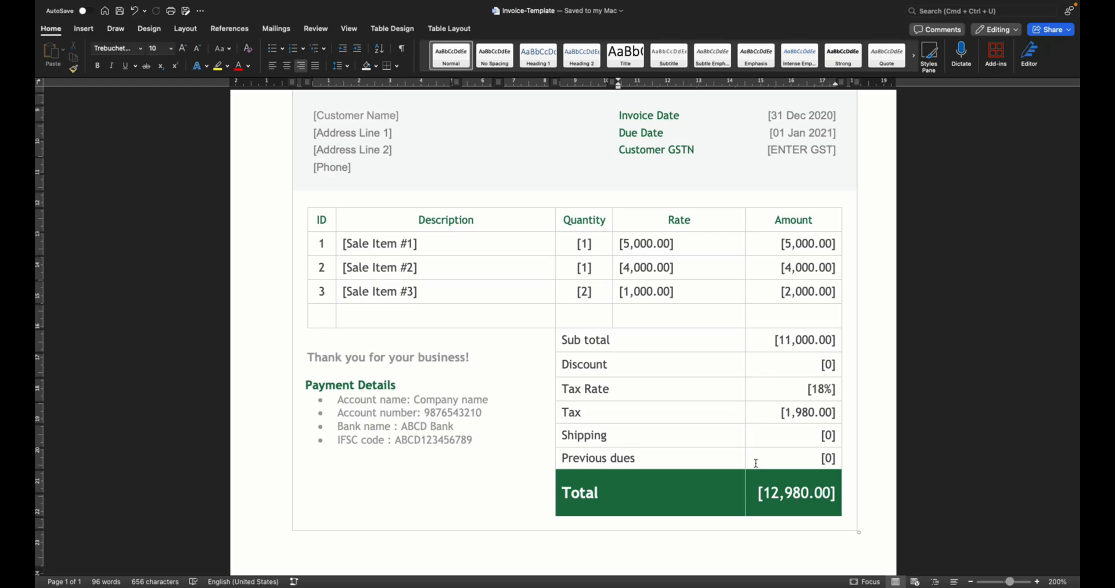
mouse_move(778, 371)
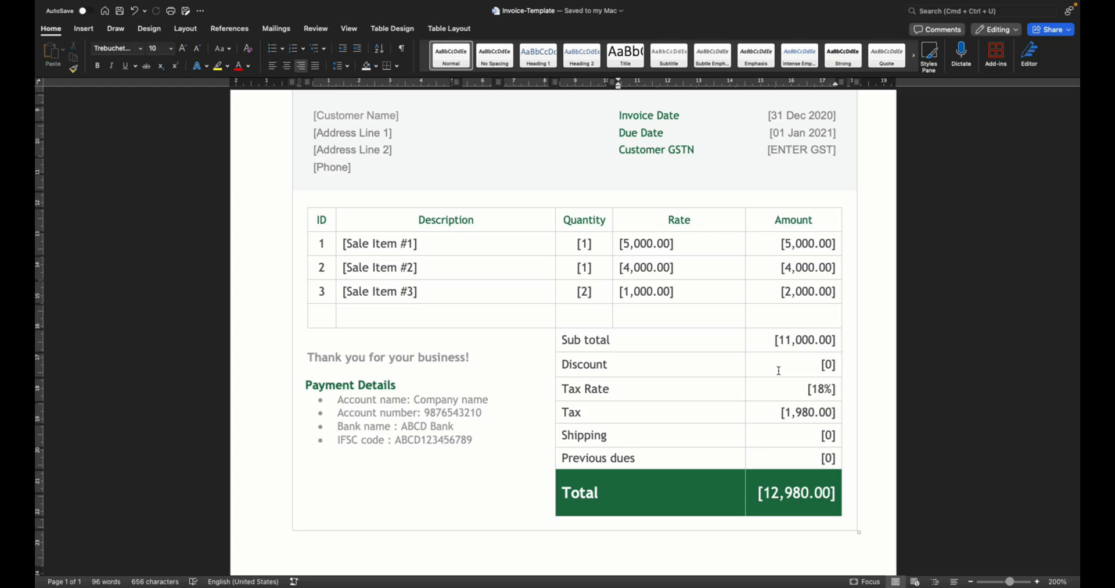
mouse_move(766, 503)
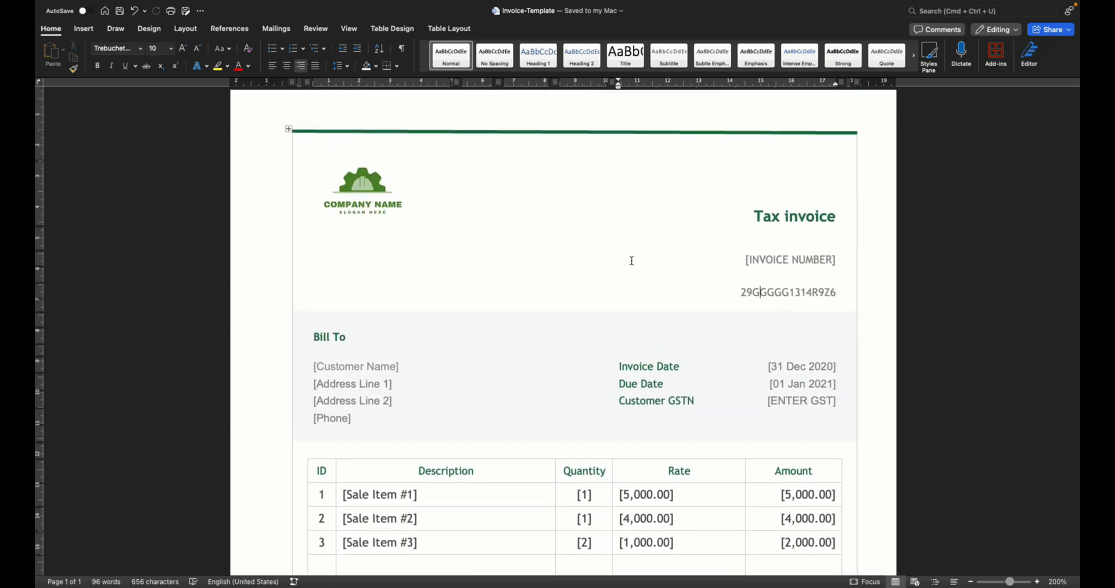
mouse_move(550, 237)
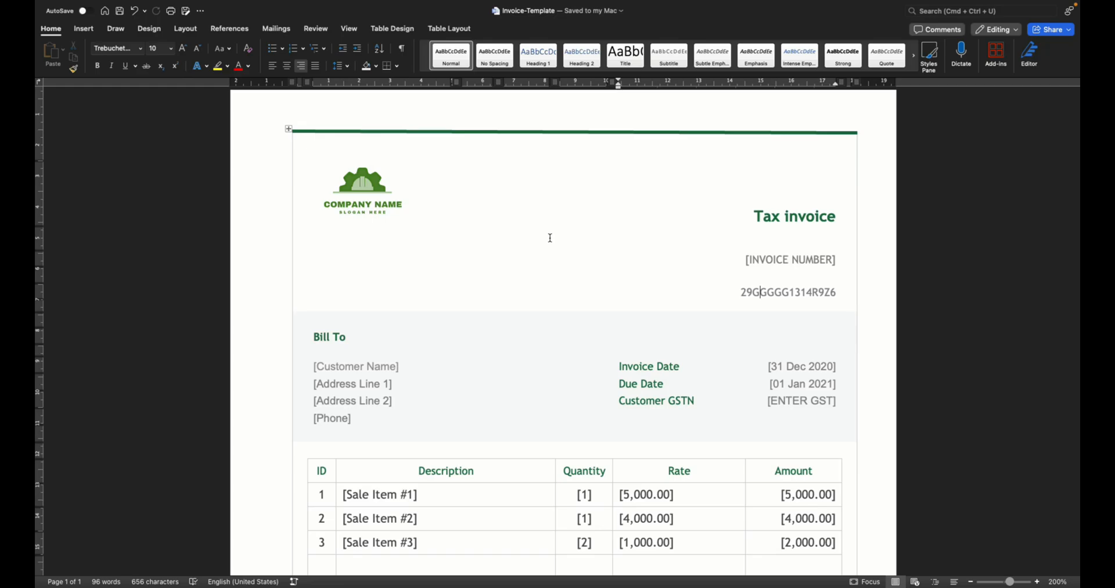
scroll(down, 3)
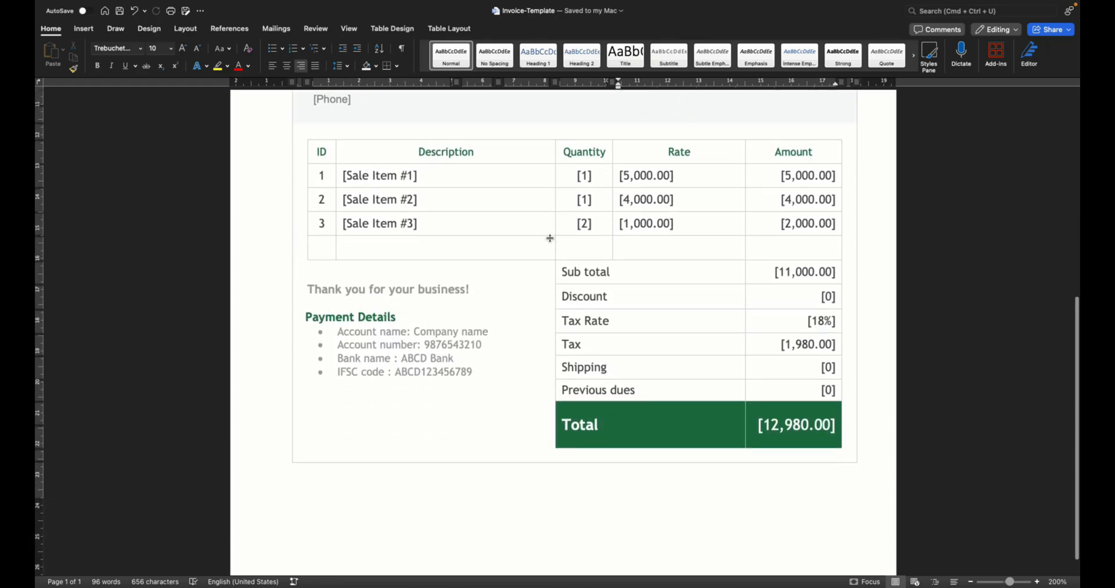
scroll(up, 3)
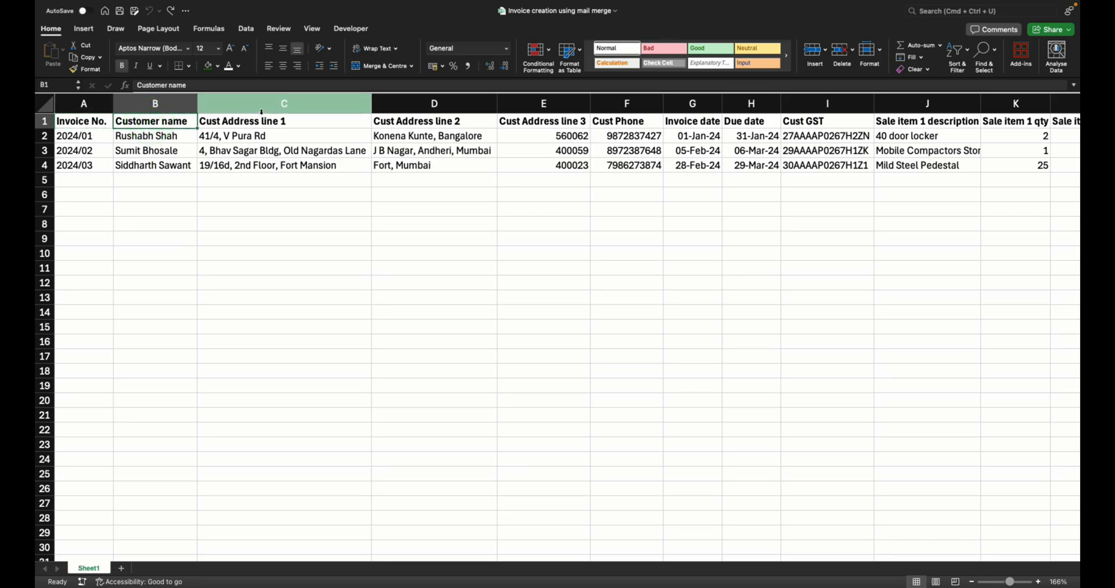
Inspect the address line 3, GST number, tax amount and shipping charge columns
click(543, 102)
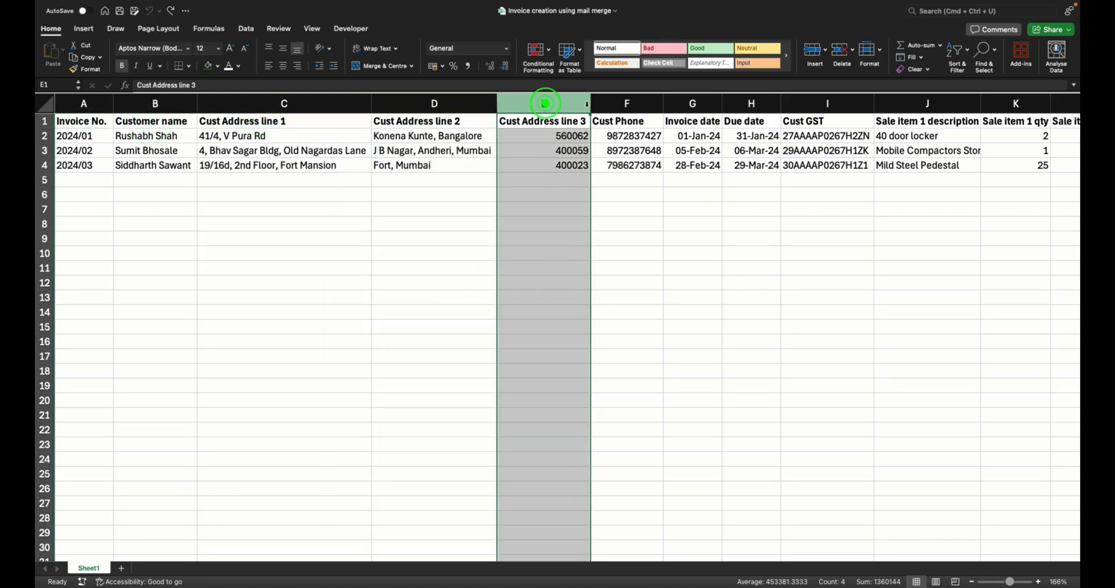
click(693, 104)
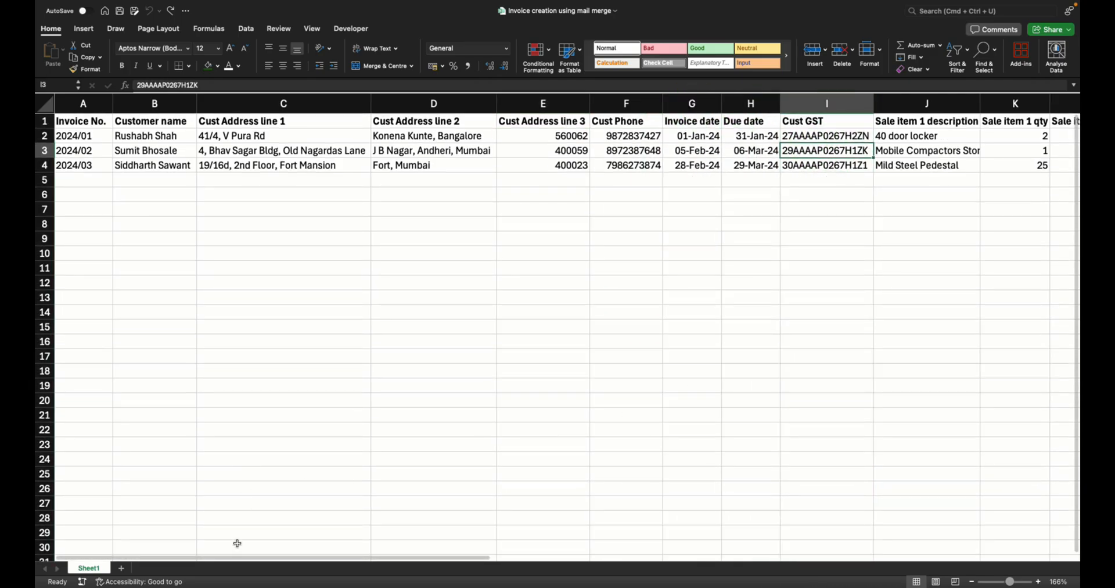
scroll(right, 3)
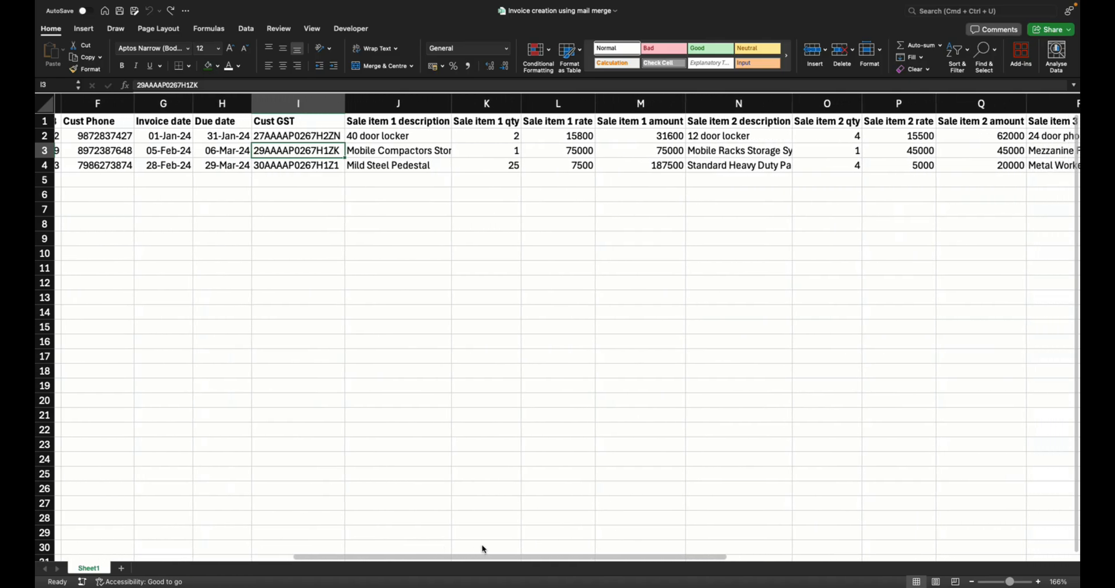
scroll(right, 3)
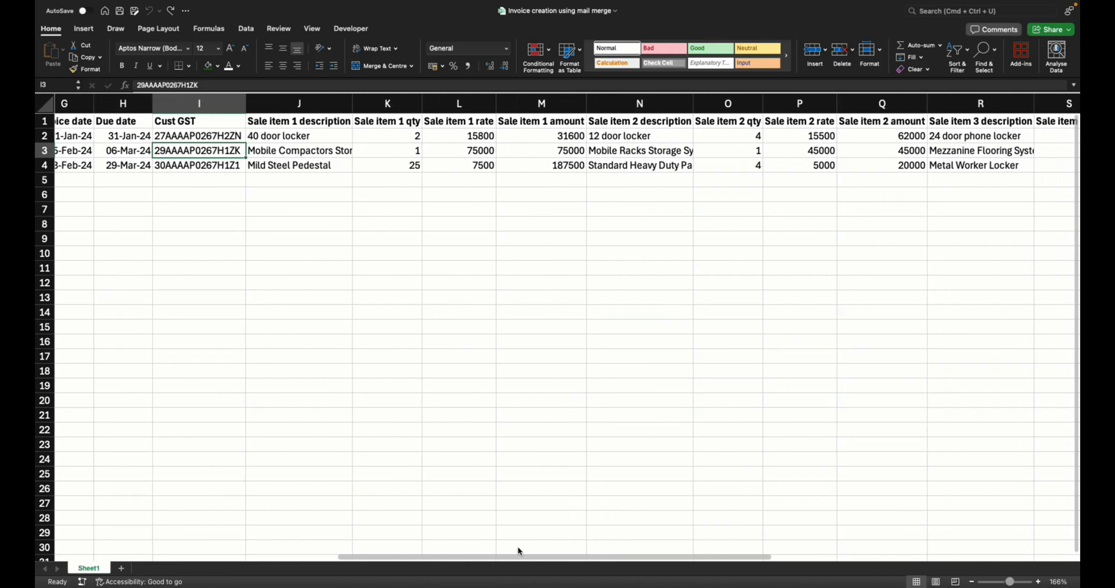
scroll(right, 3)
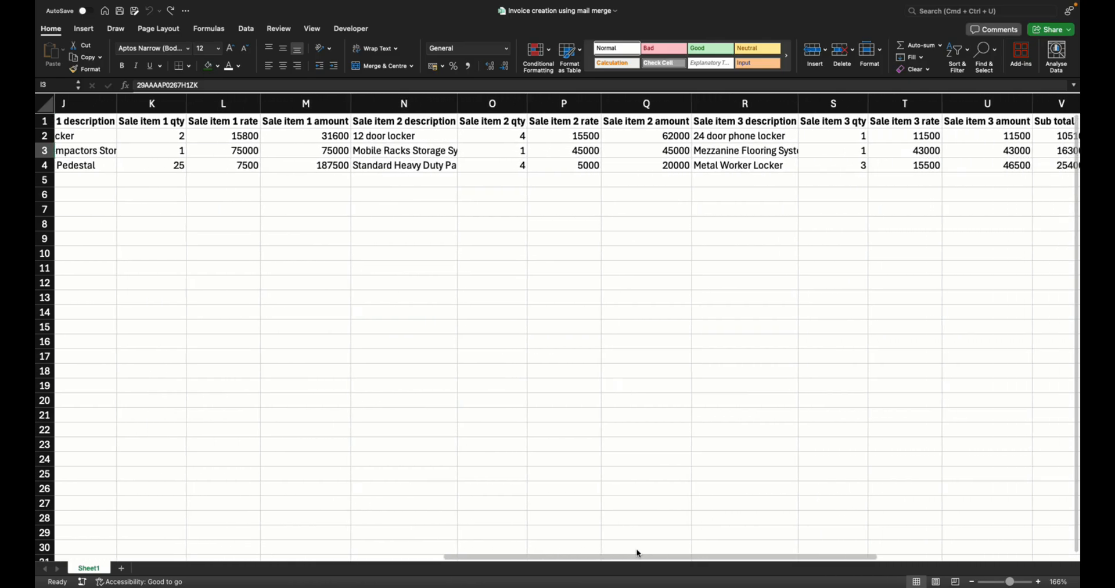
scroll(right, 3)
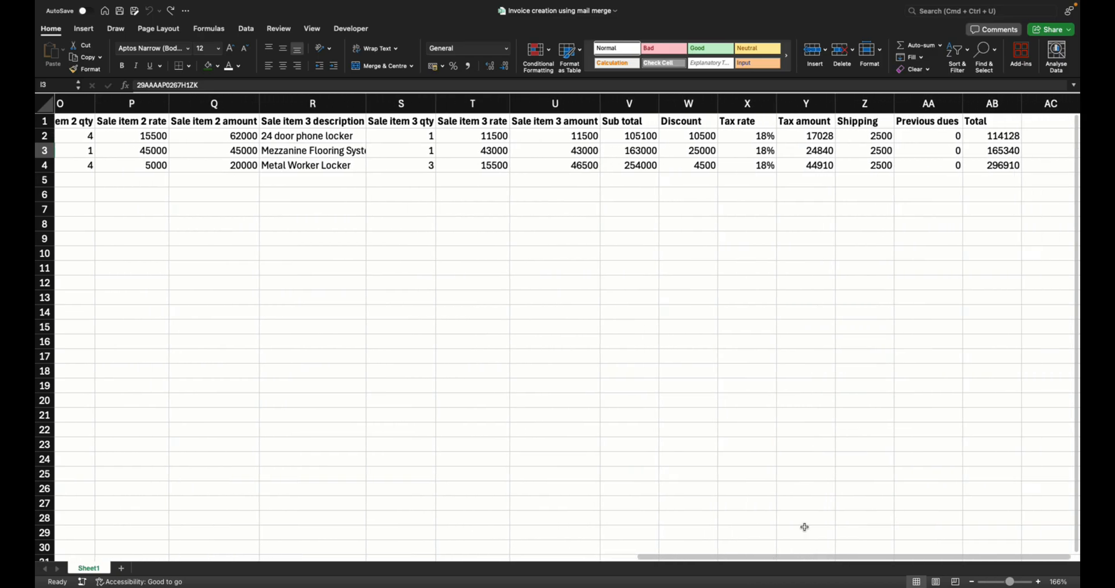
click(805, 135)
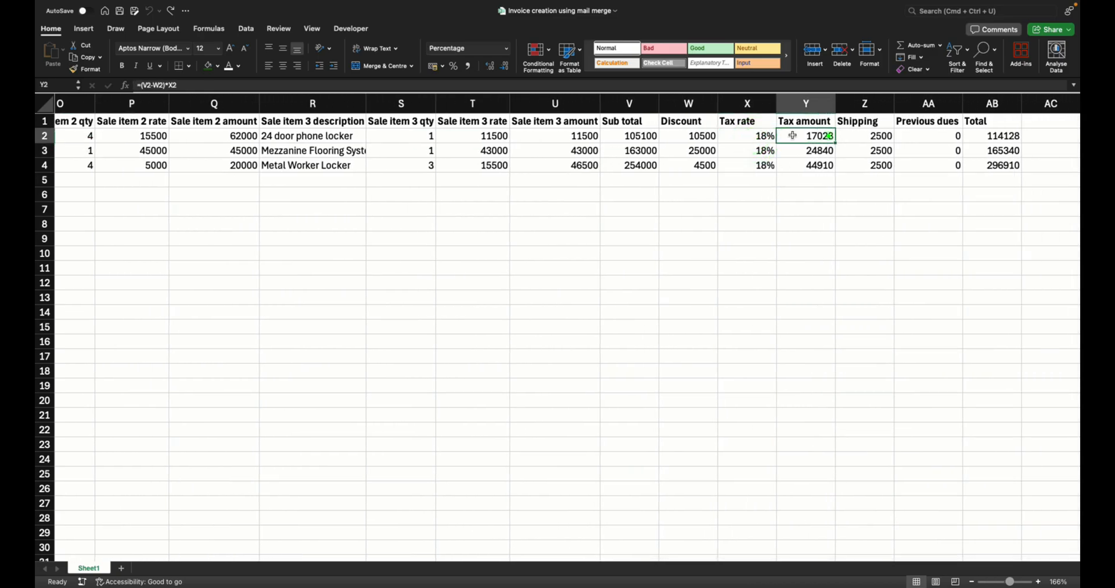
click(858, 133)
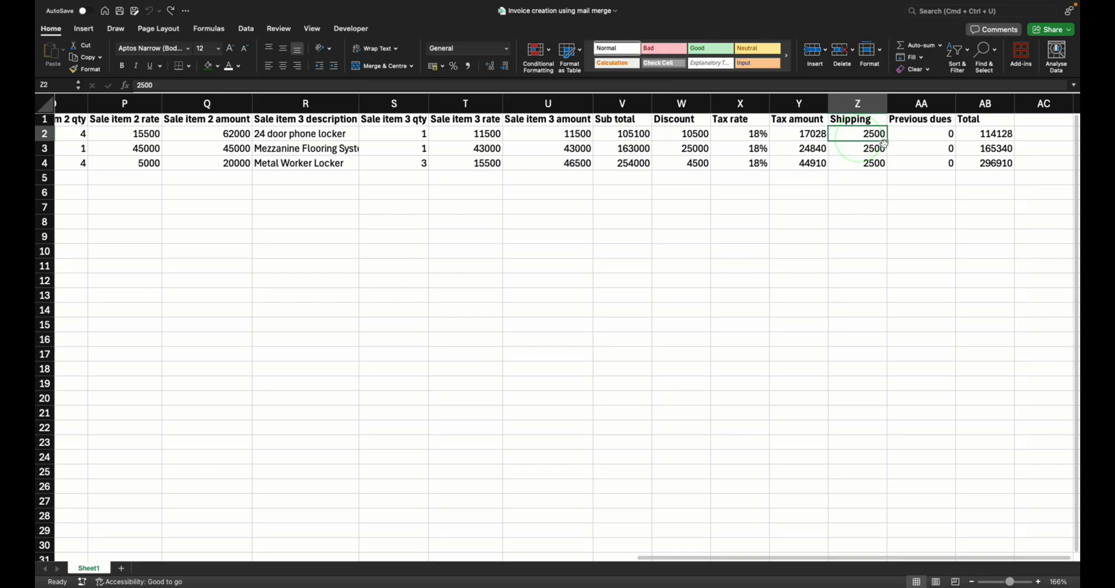
click(984, 133)
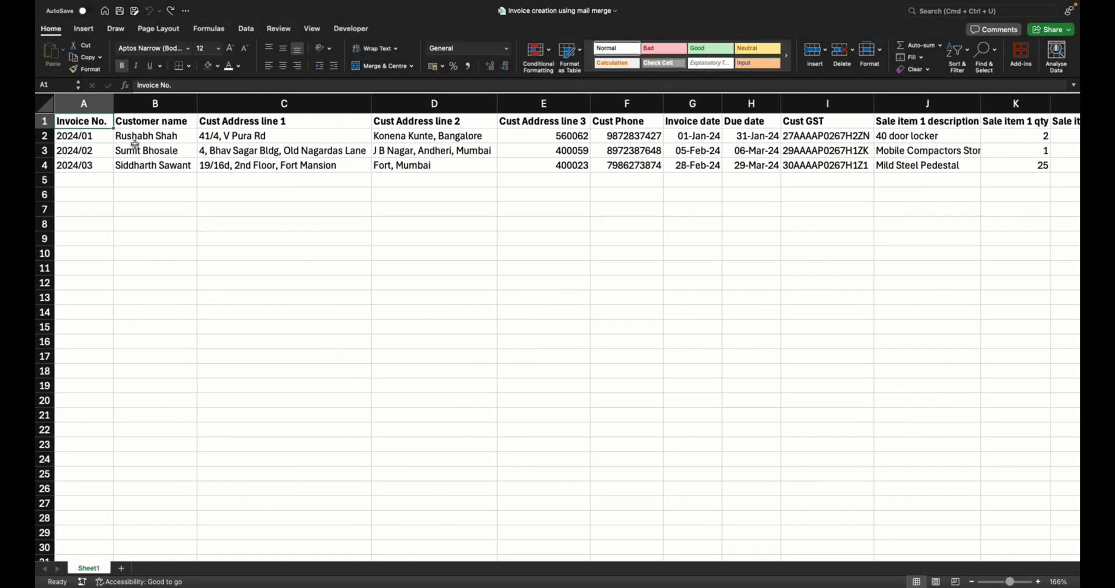
mouse_move(274, 227)
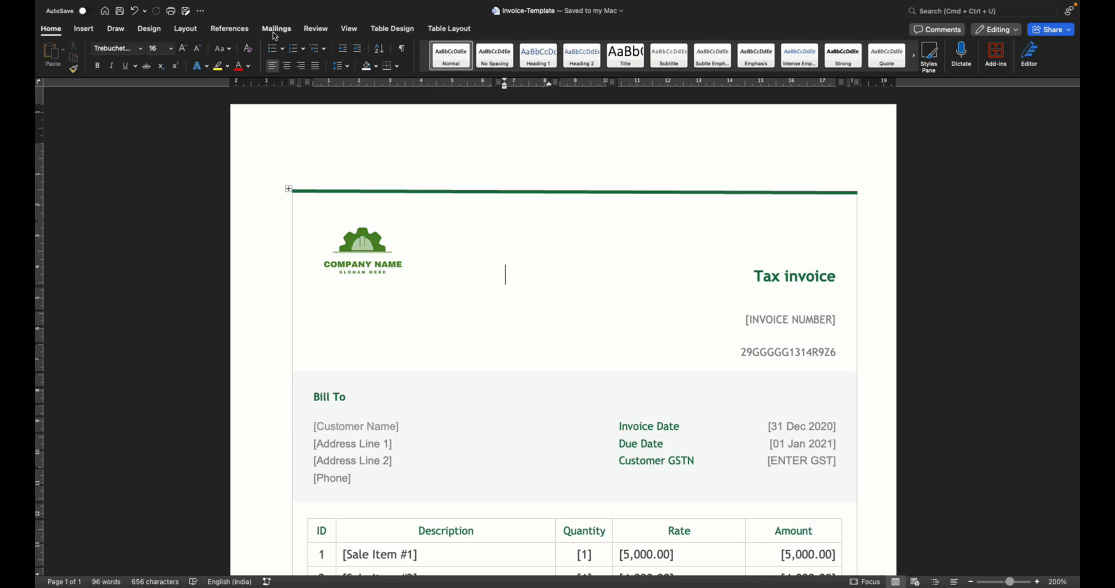
Set the Word template's mail merge document type to Letters
click(275, 28)
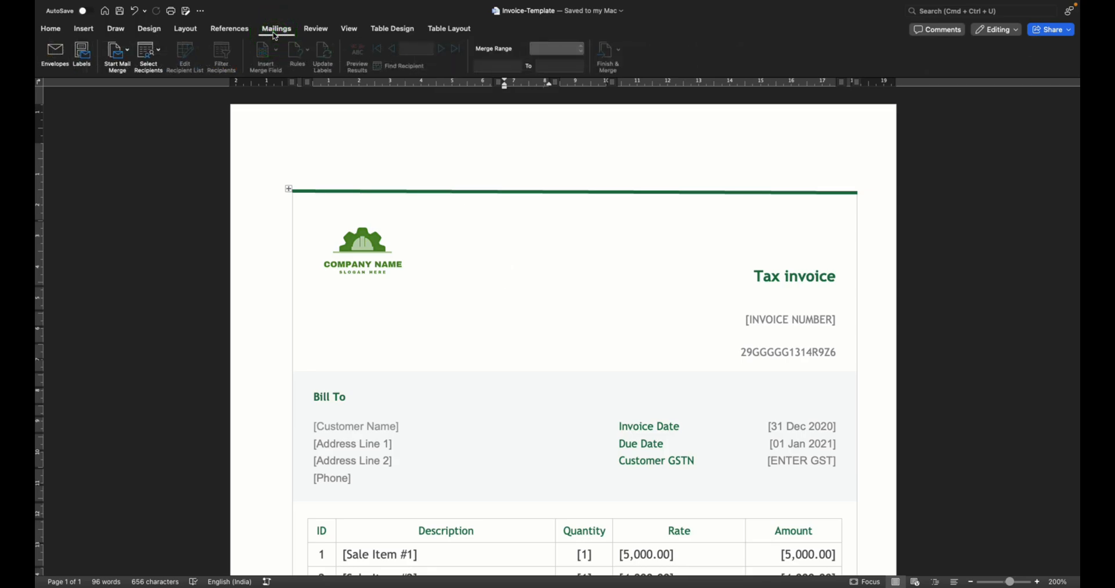
click(114, 51)
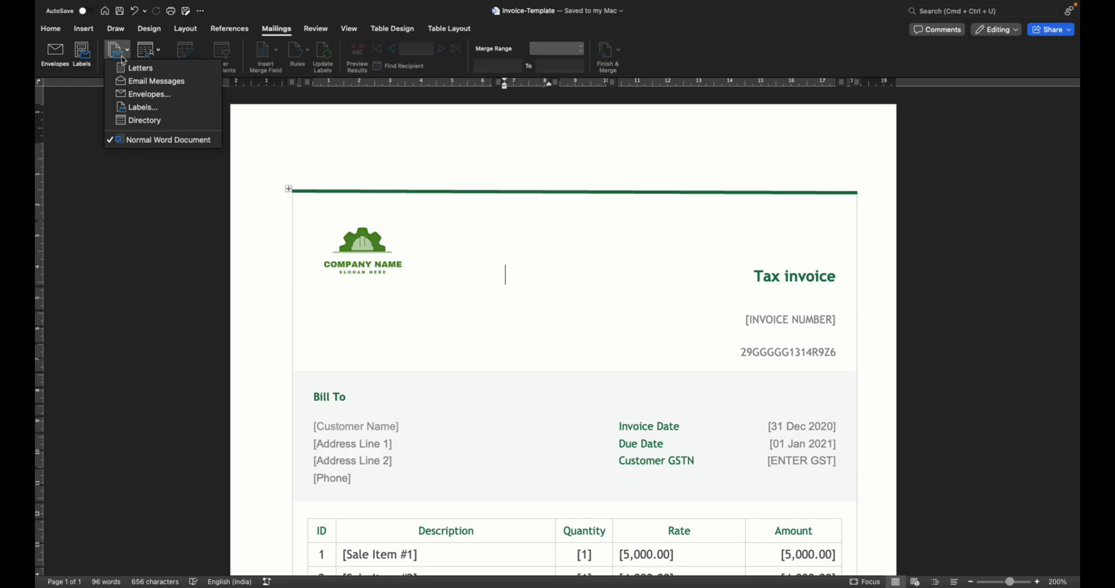
mouse_move(144, 68)
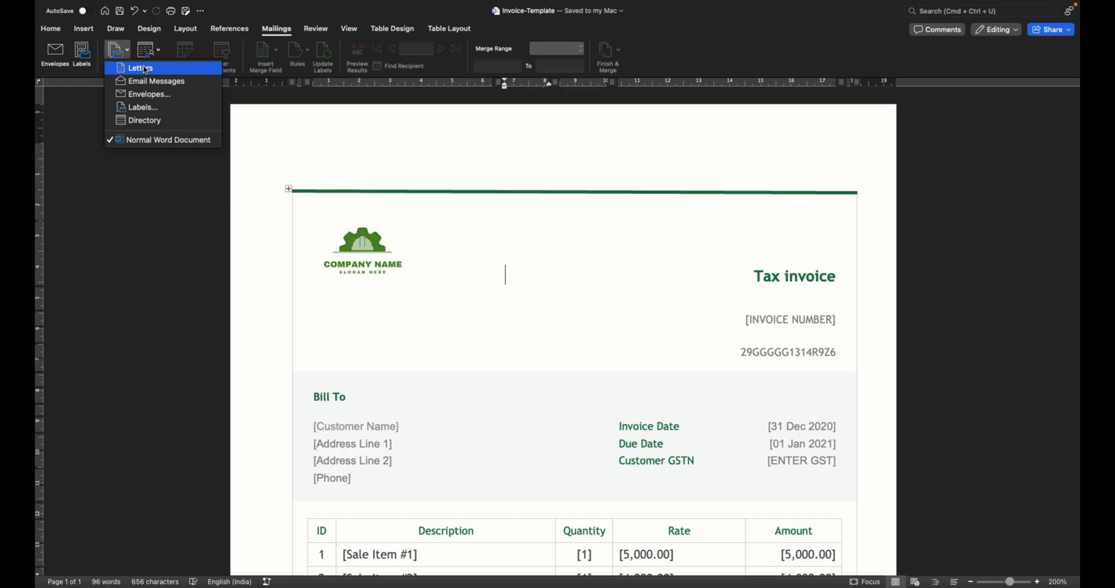
mouse_move(156, 81)
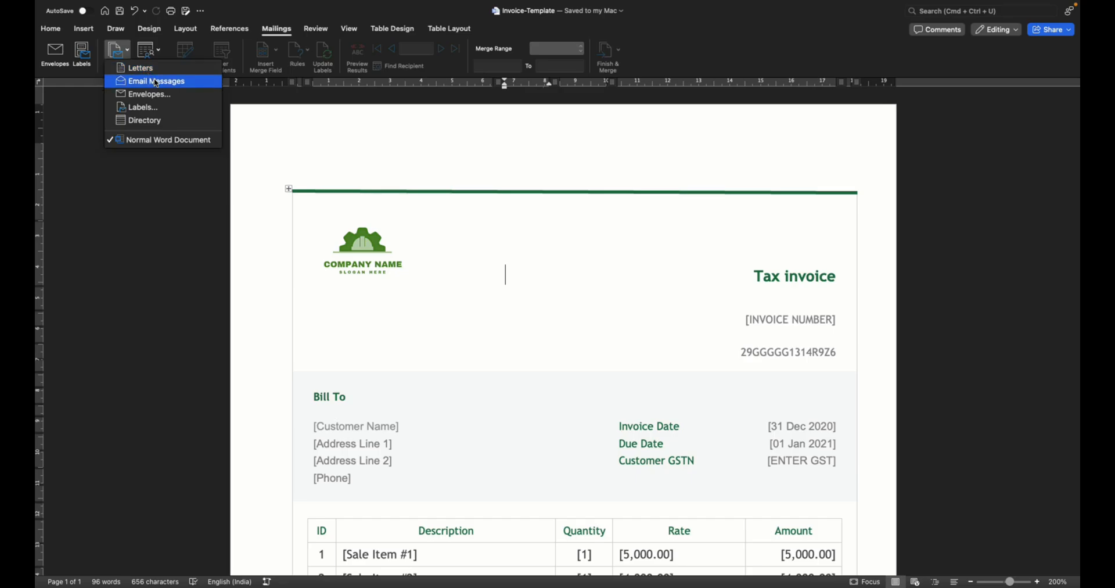
mouse_move(148, 71)
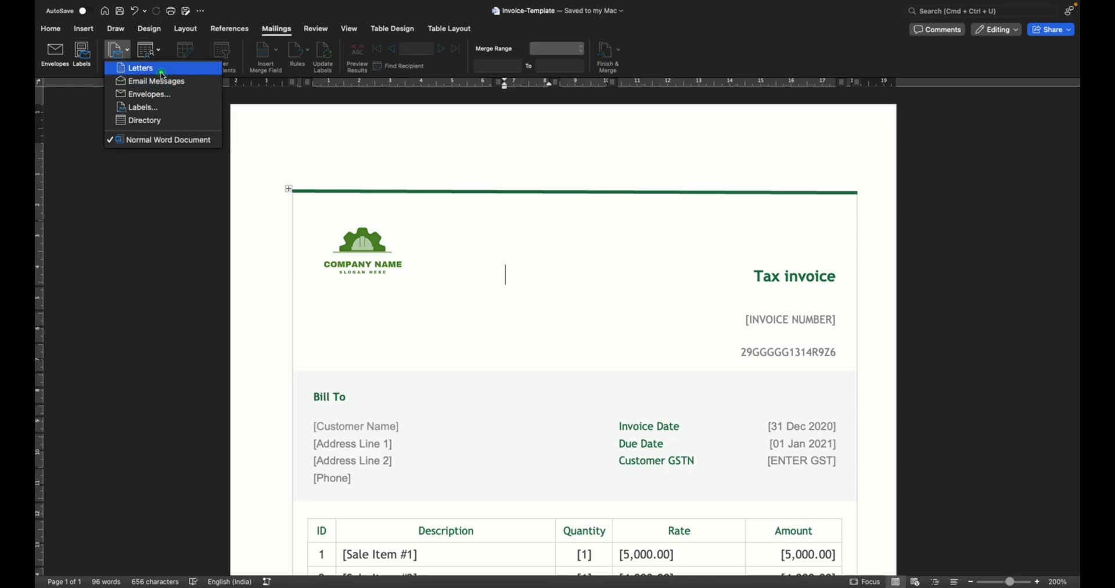
click(139, 68)
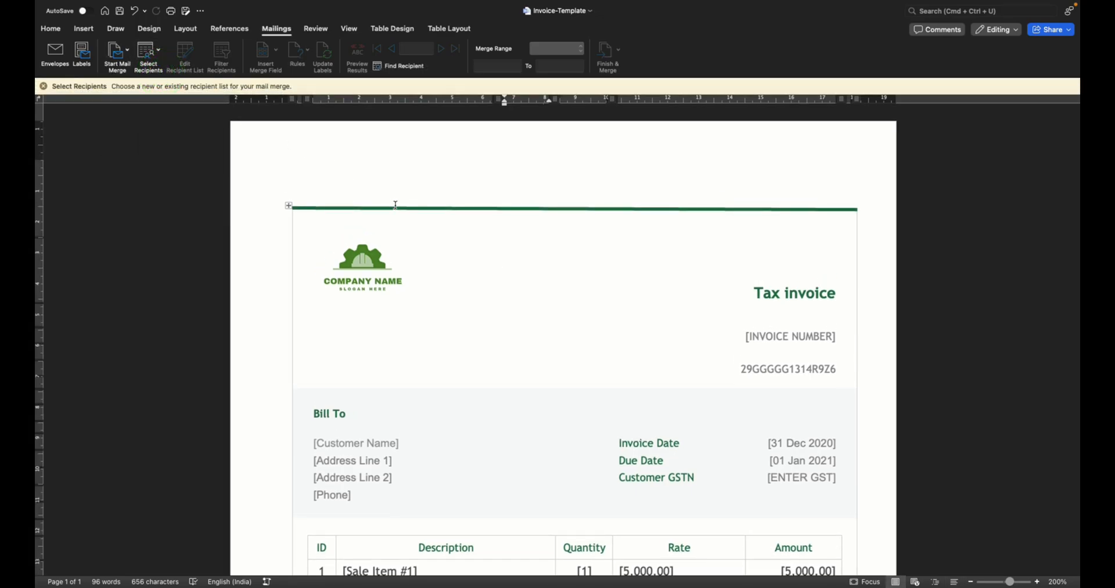
mouse_move(132, 92)
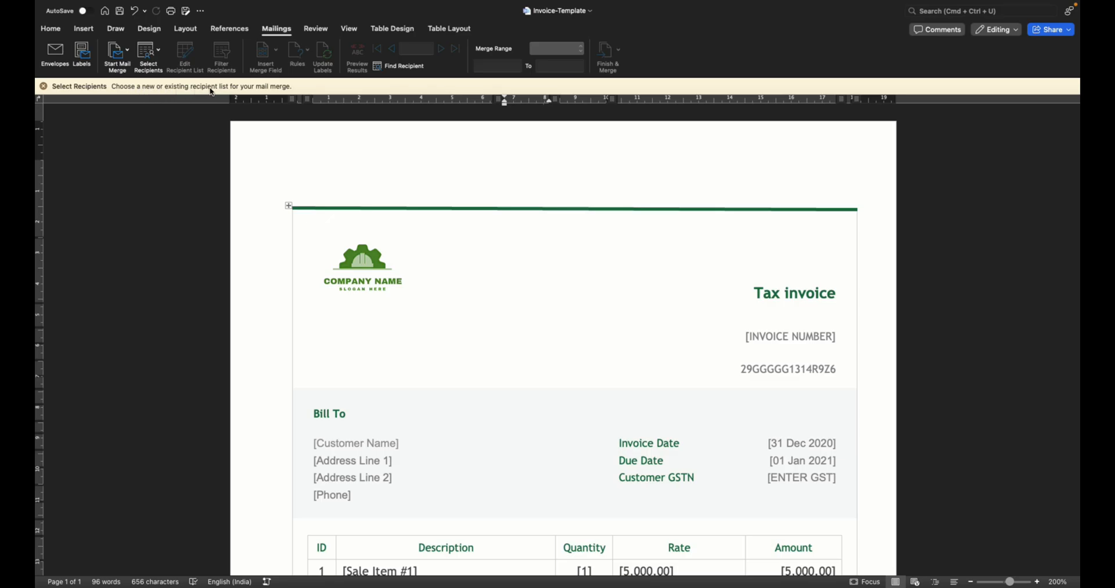
mouse_move(166, 72)
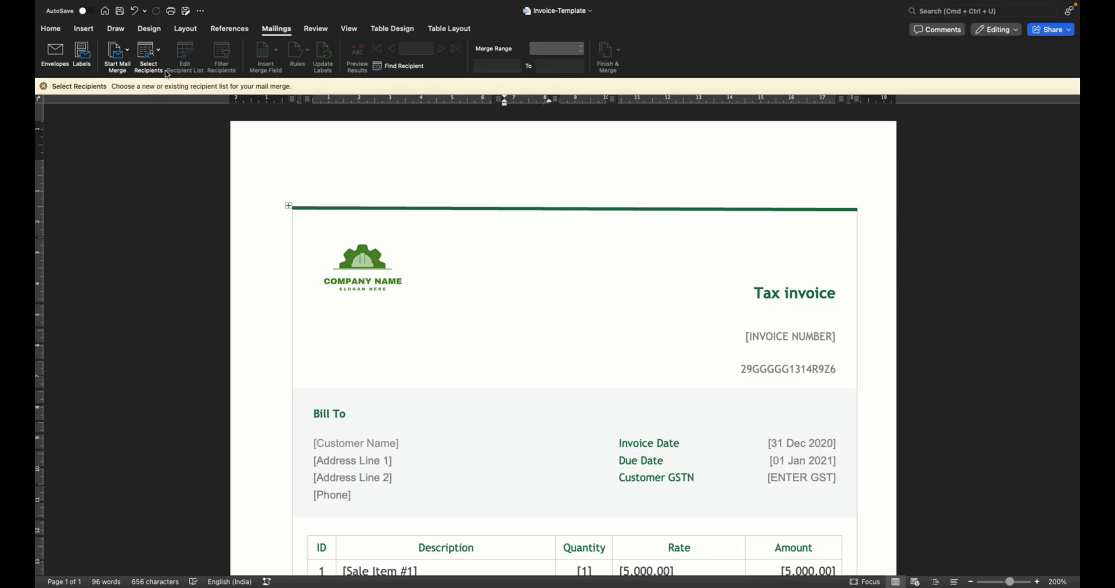
Use Sheet1 of 'Invoice creation using mail merge.xlsx' as the existing recipient list
click(147, 49)
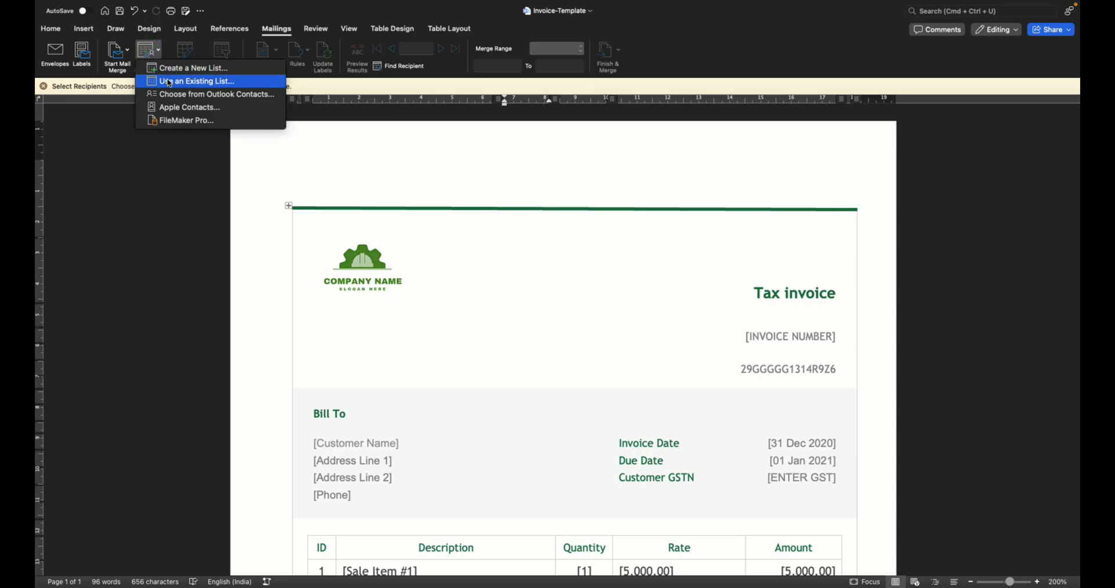
click(197, 81)
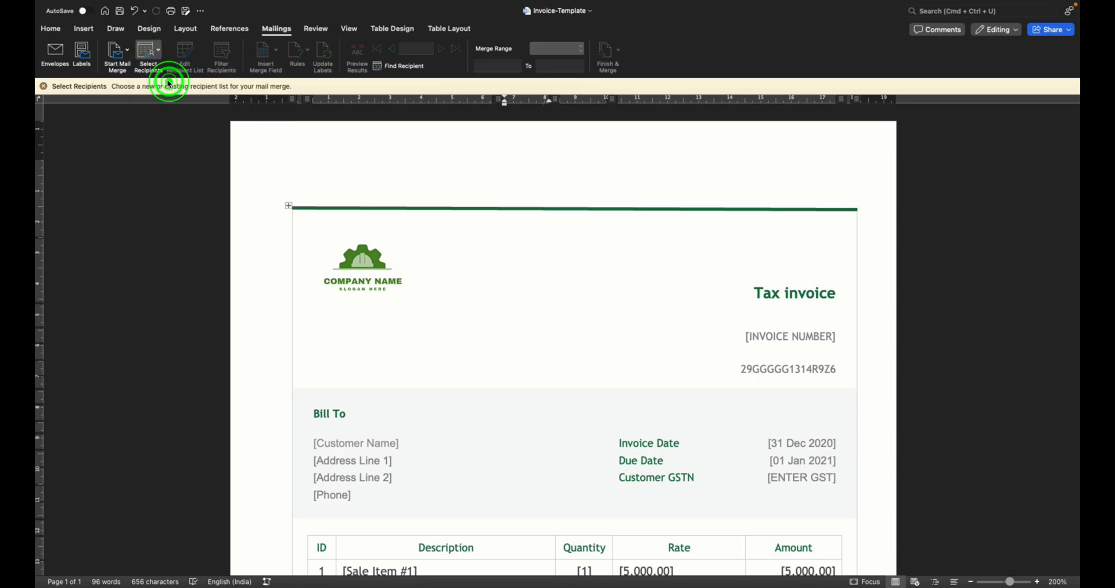
click(148, 55)
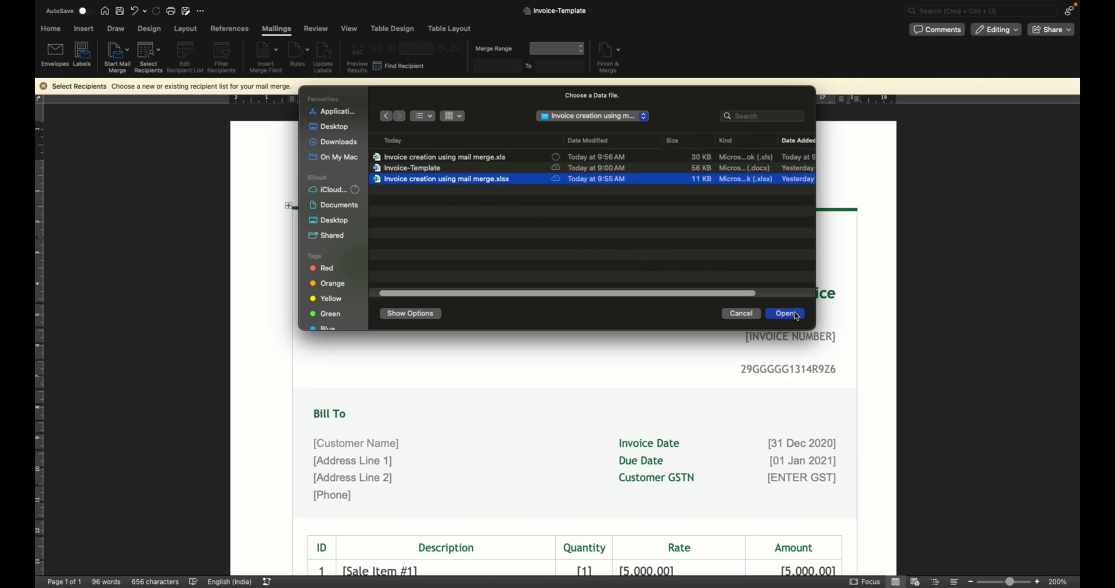
click(784, 313)
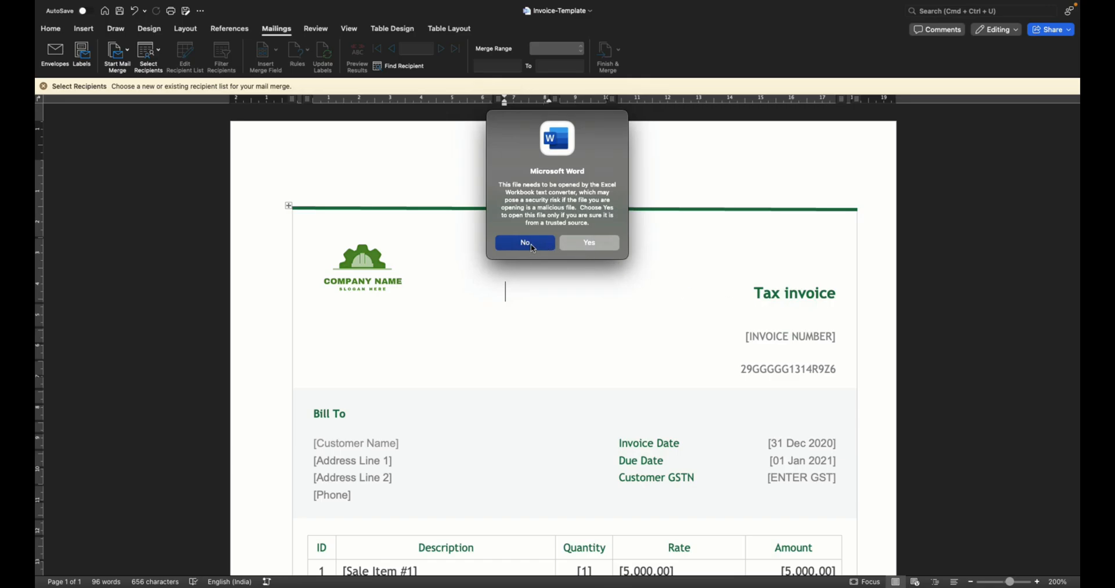
mouse_move(605, 253)
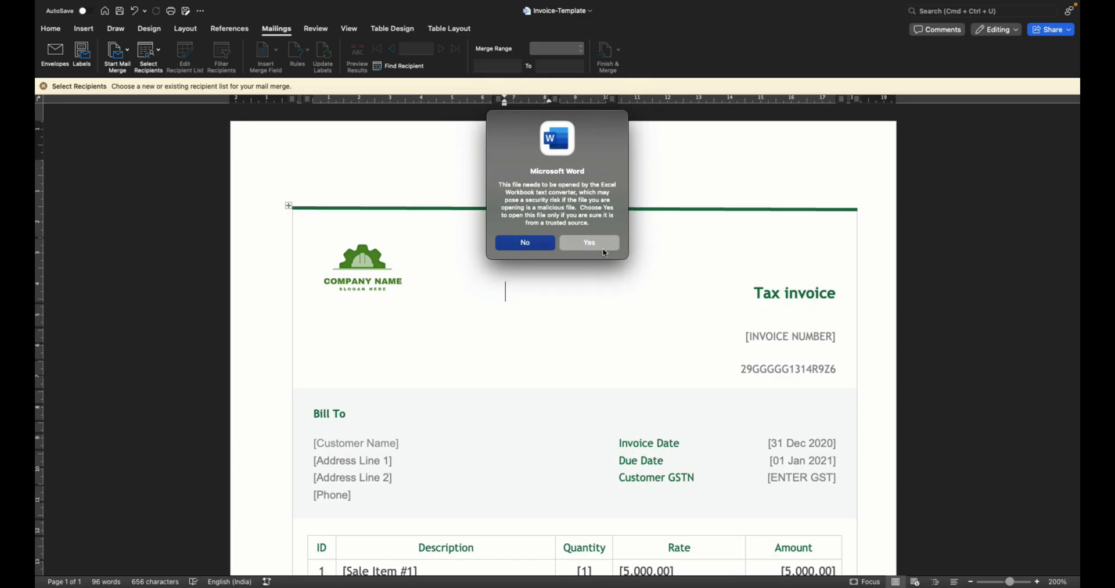
mouse_move(606, 249)
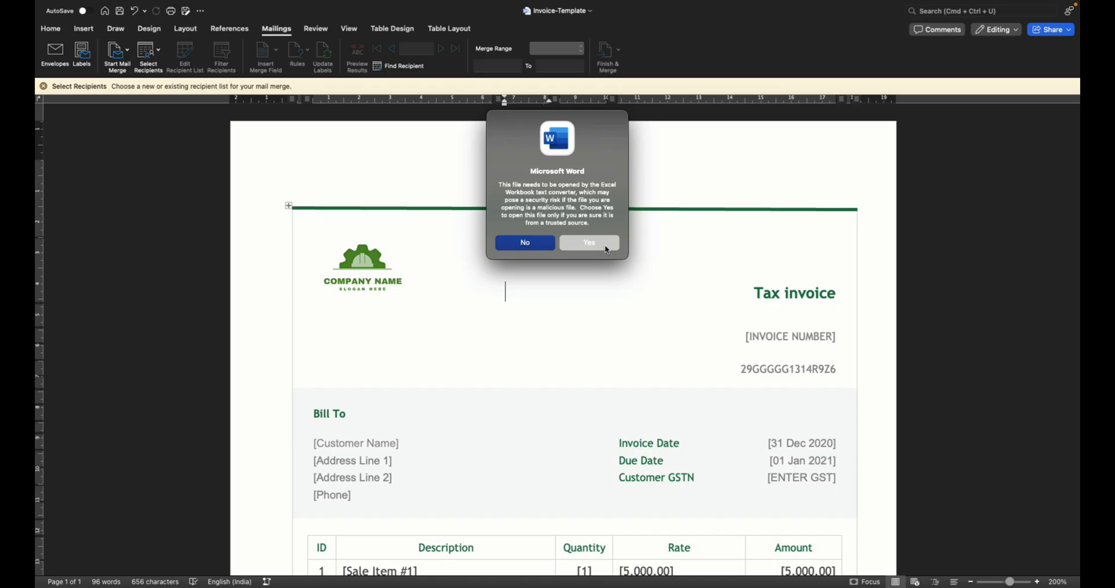
click(588, 242)
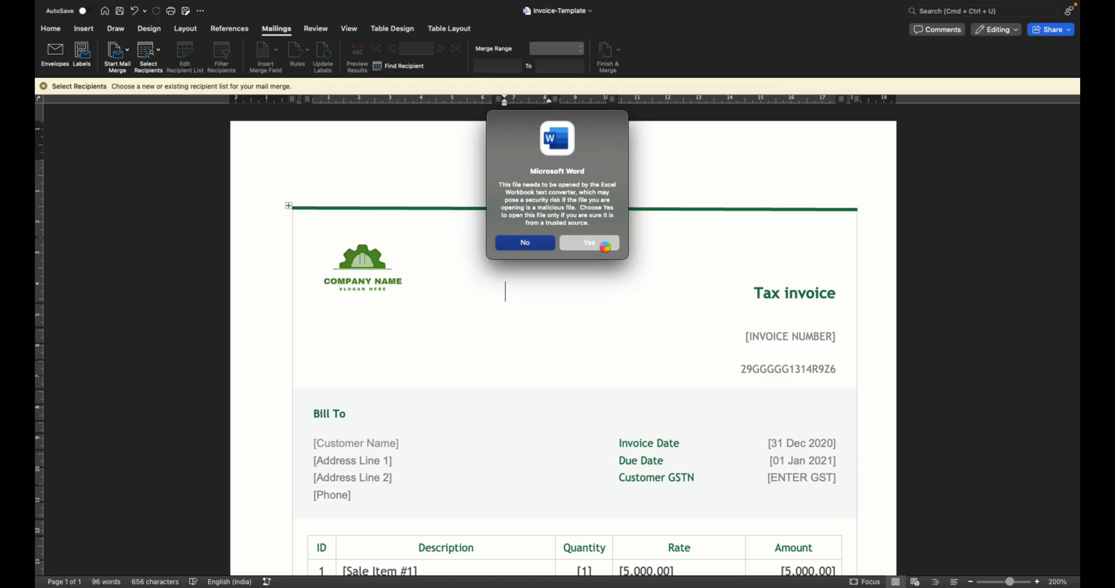
click(588, 242)
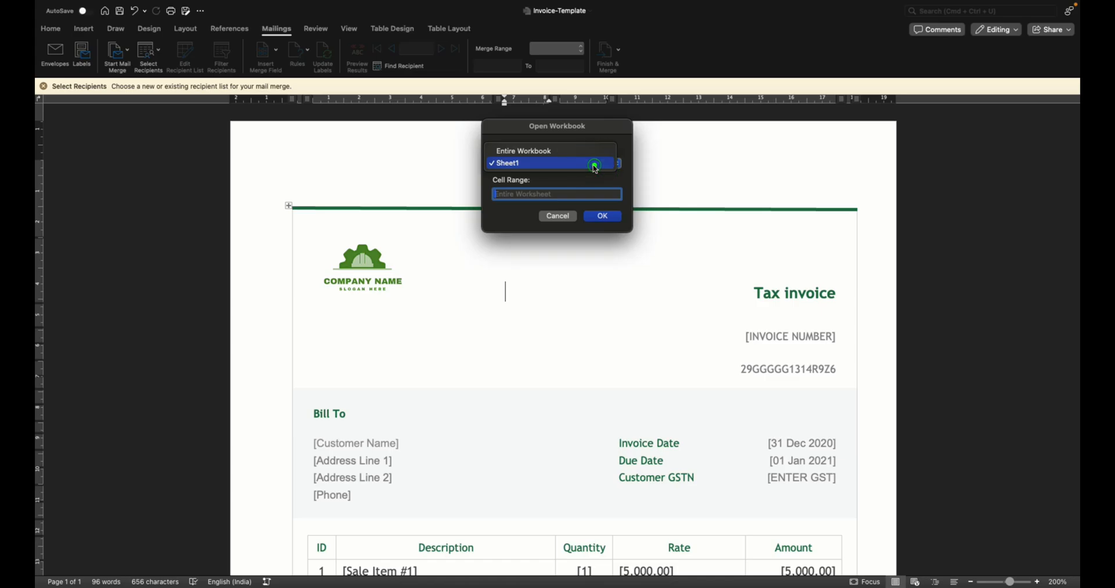
click(602, 216)
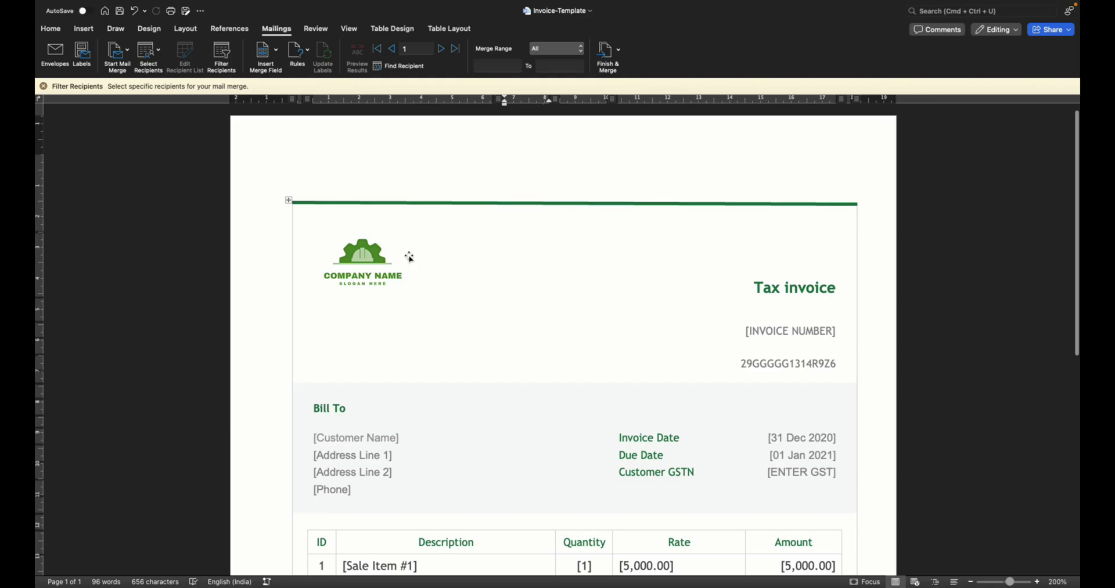
Replace the invoice number and customer name placeholders with Invoice_No and Customer_name fields
scroll(down, 3)
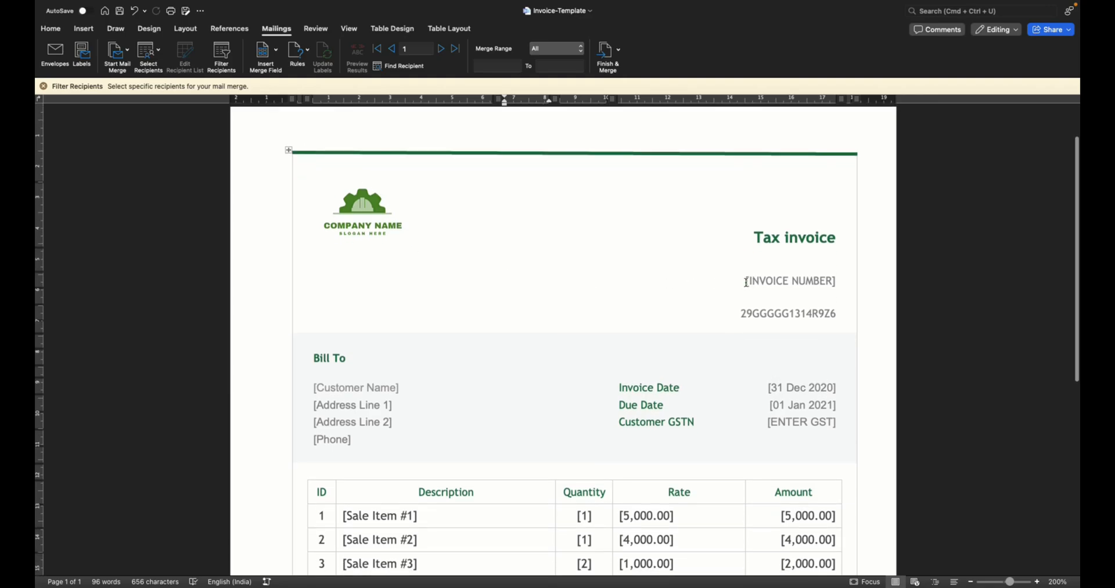
double_click(788, 280)
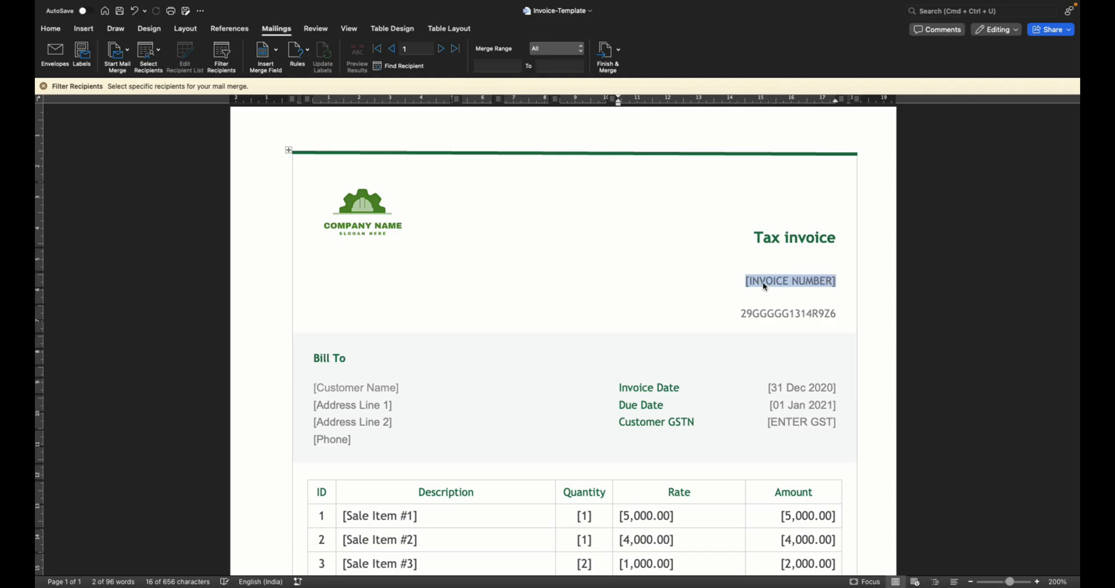
mouse_move(773, 287)
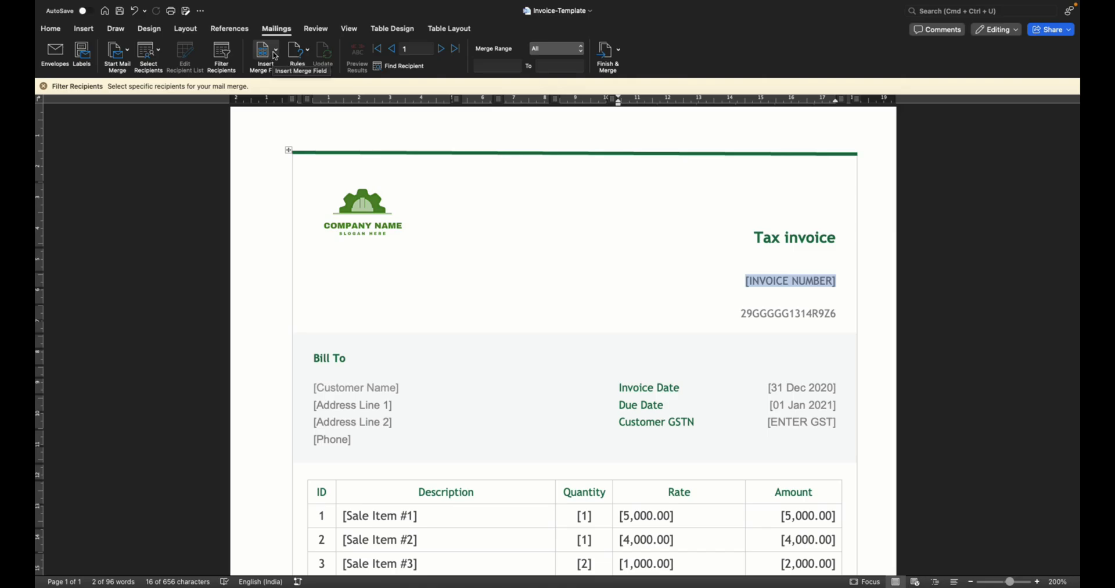
click(269, 51)
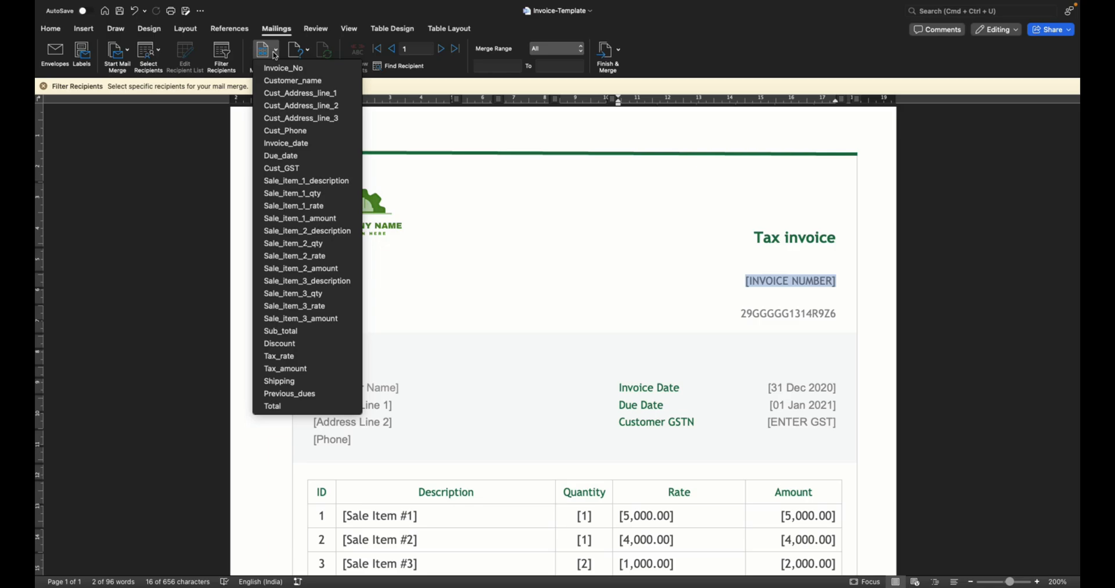
mouse_move(292, 68)
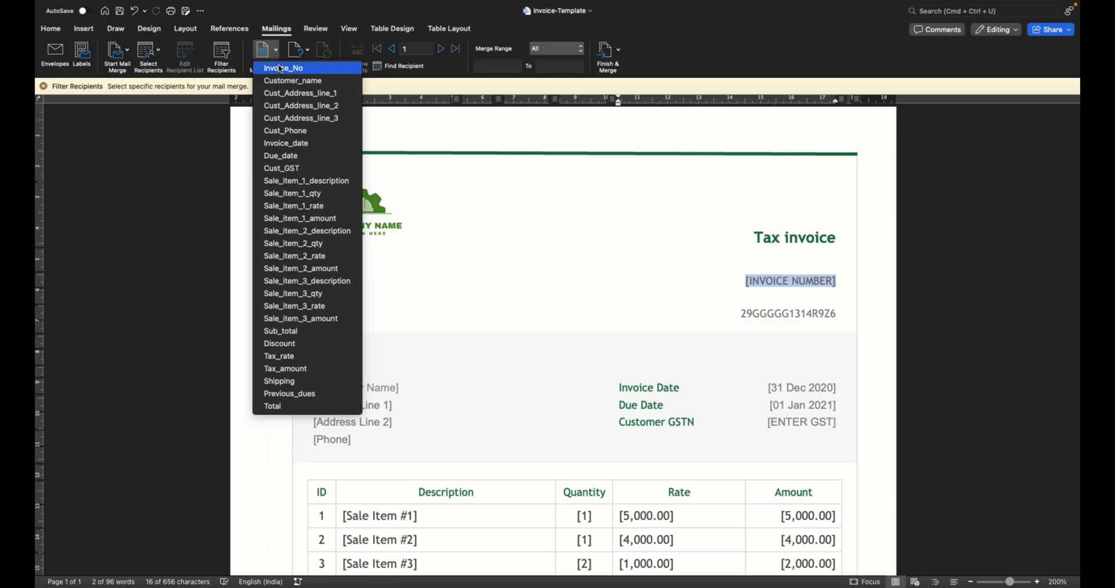
click(299, 67)
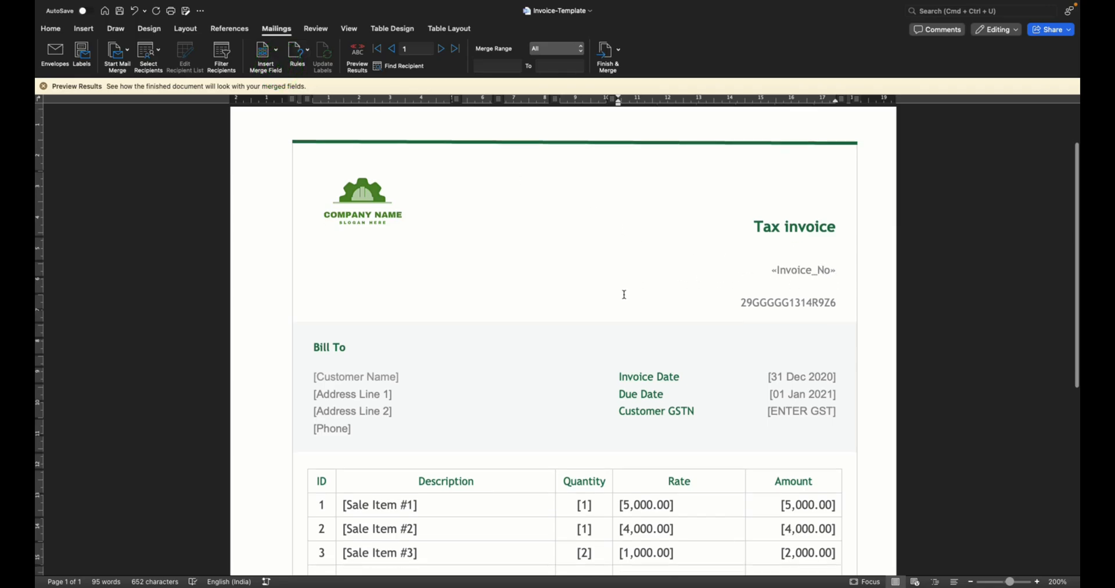
scroll(down, 3)
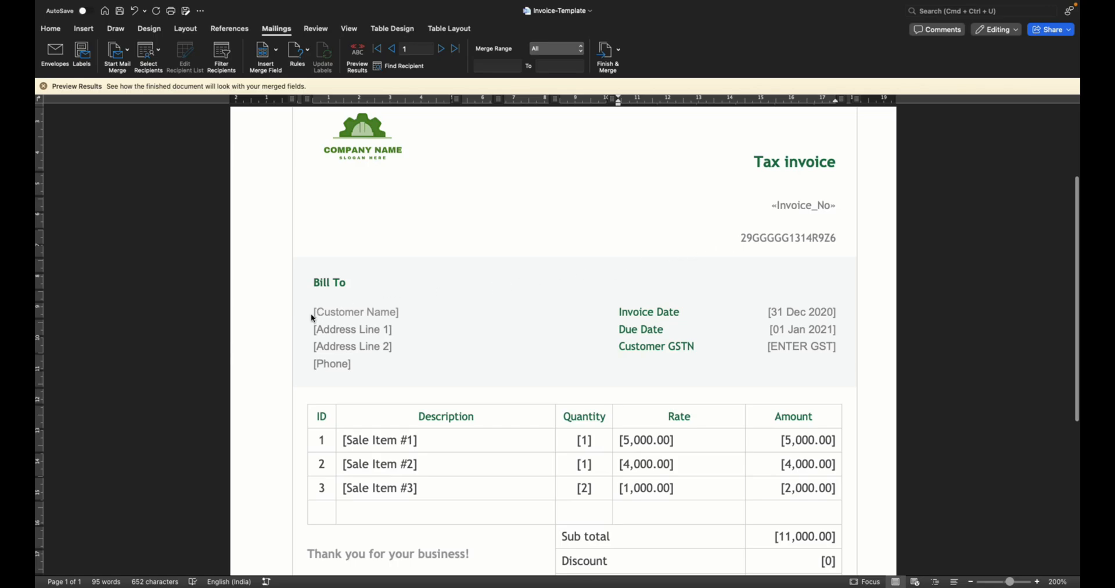
double_click(356, 312)
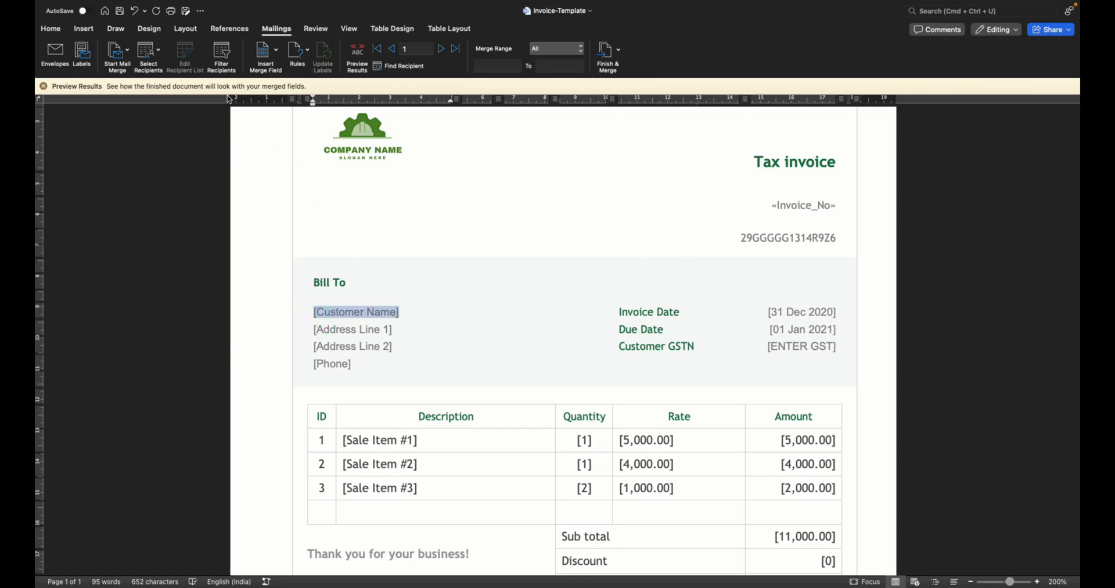
click(264, 49)
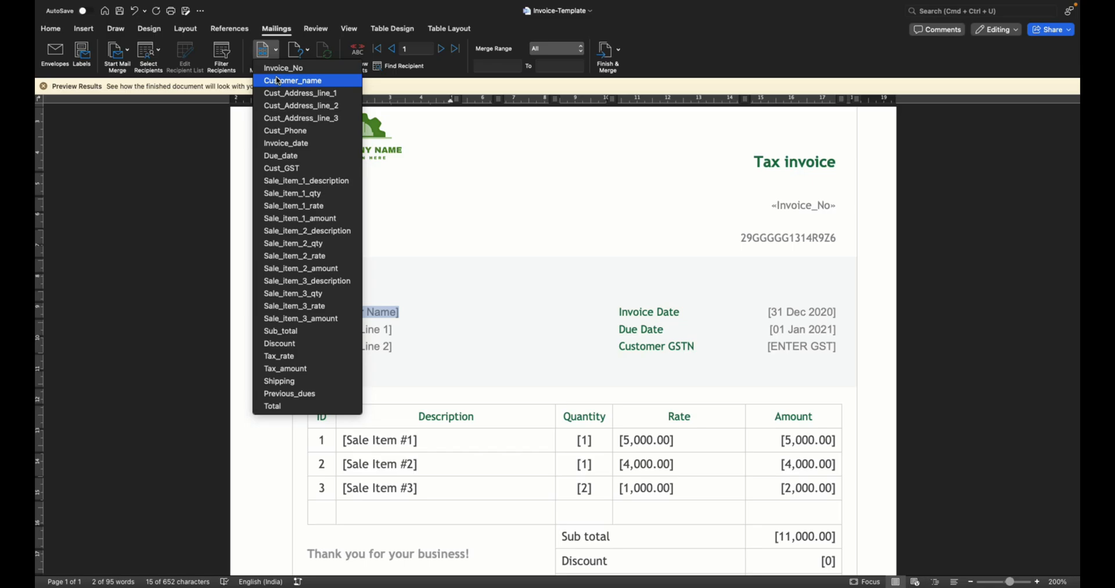
click(293, 80)
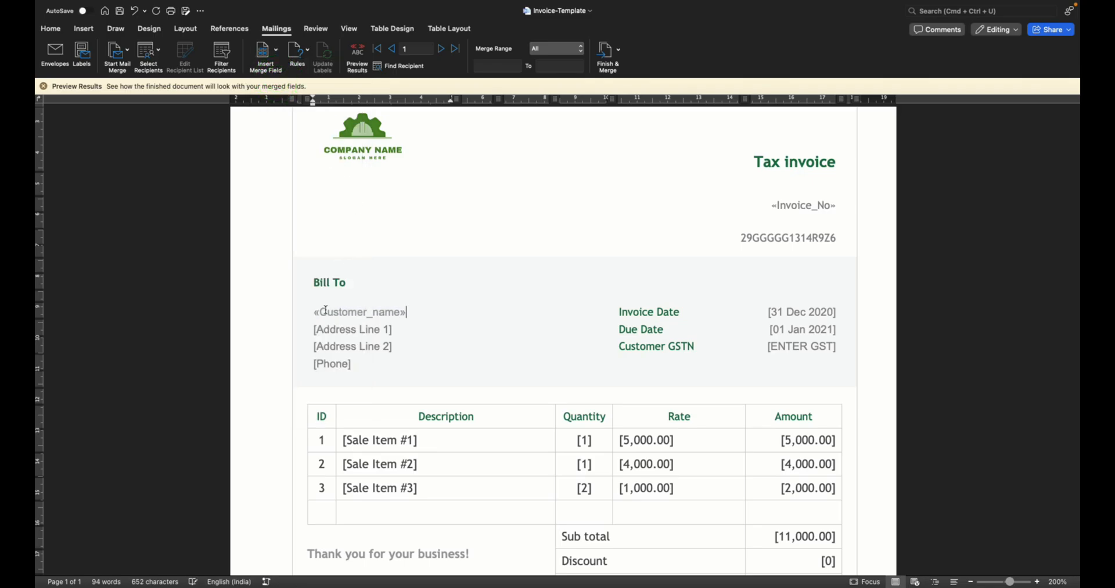
Insert Cust_Address_line_1, Cust_Address_line_2, Cust_Phone and Invoice_date merge fields
double_click(352, 329)
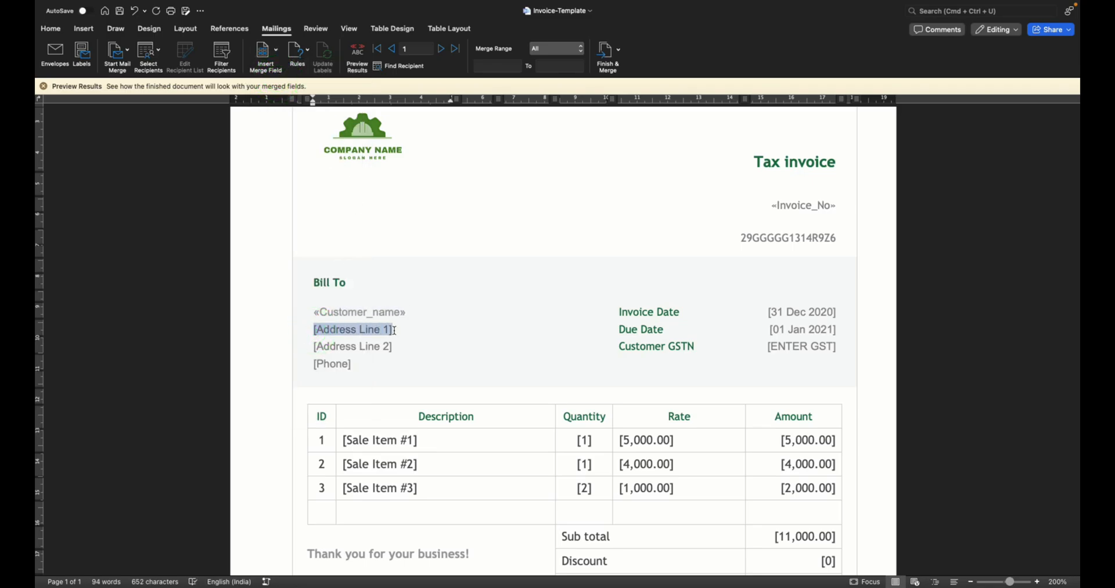
click(264, 52)
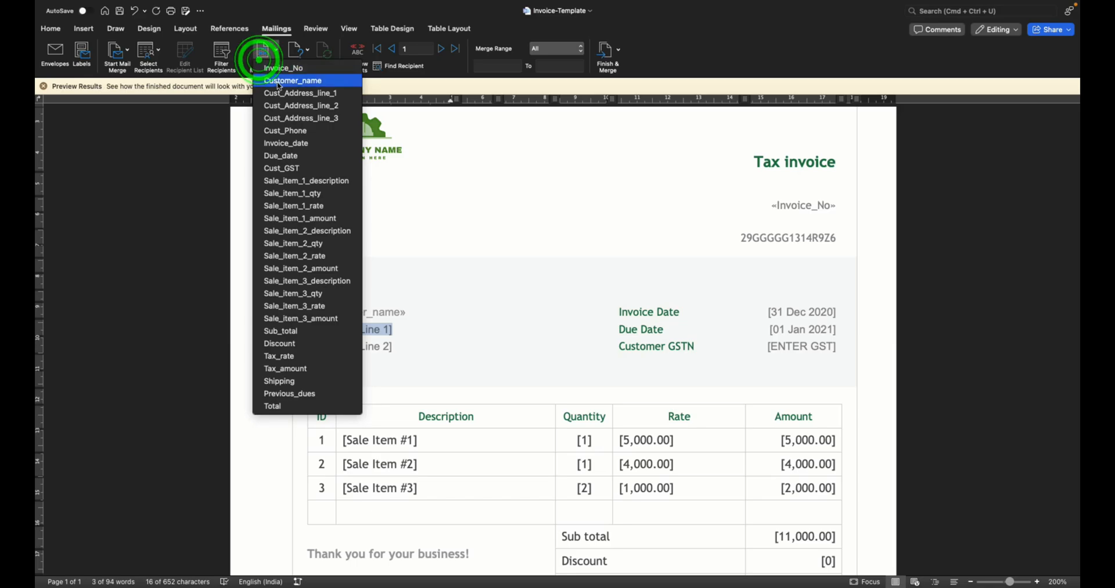
click(300, 93)
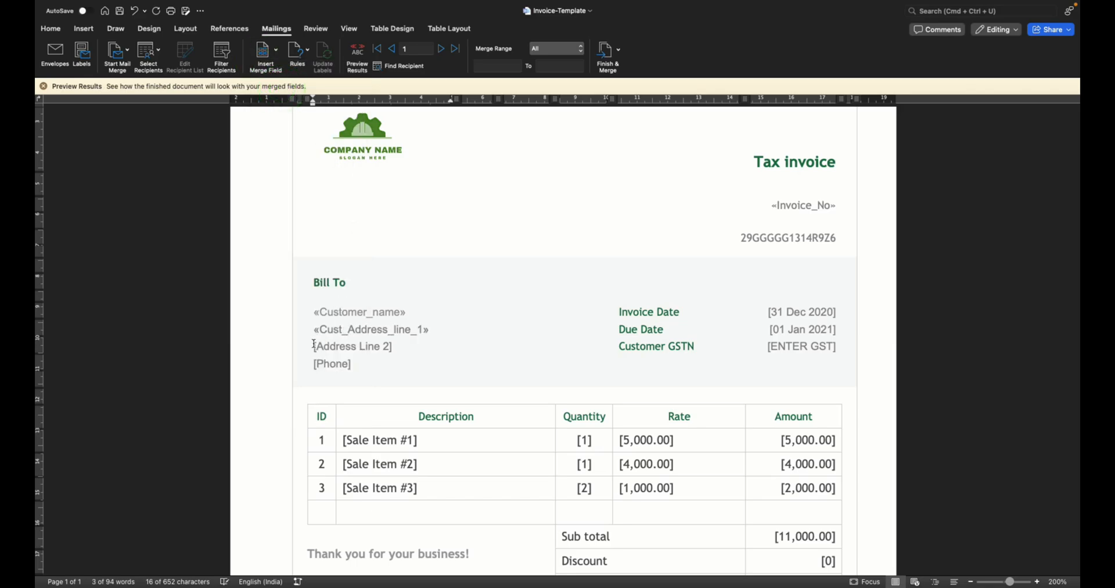
click(257, 50)
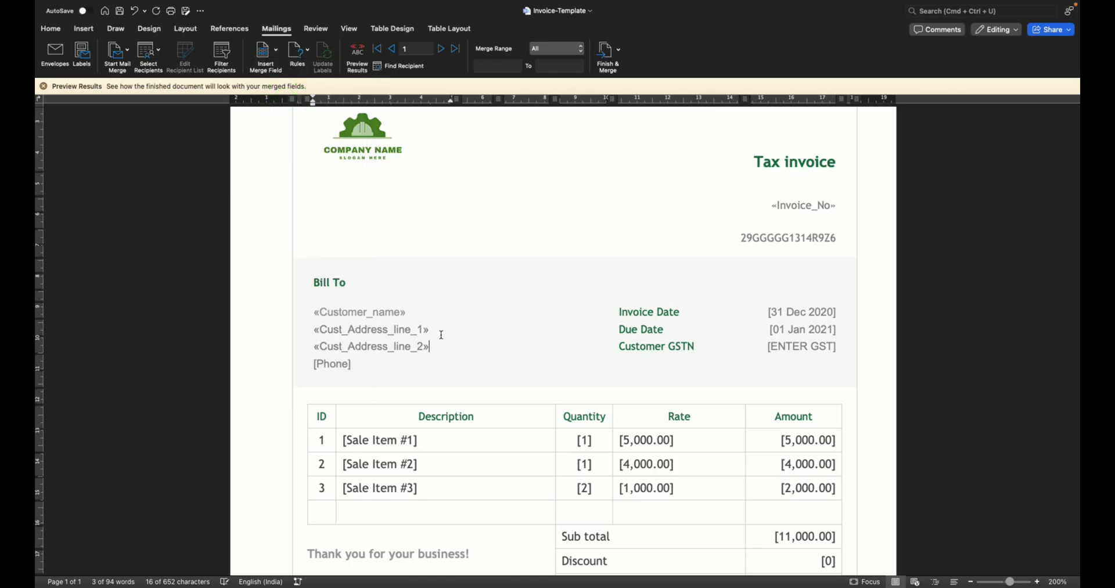
text(Add)
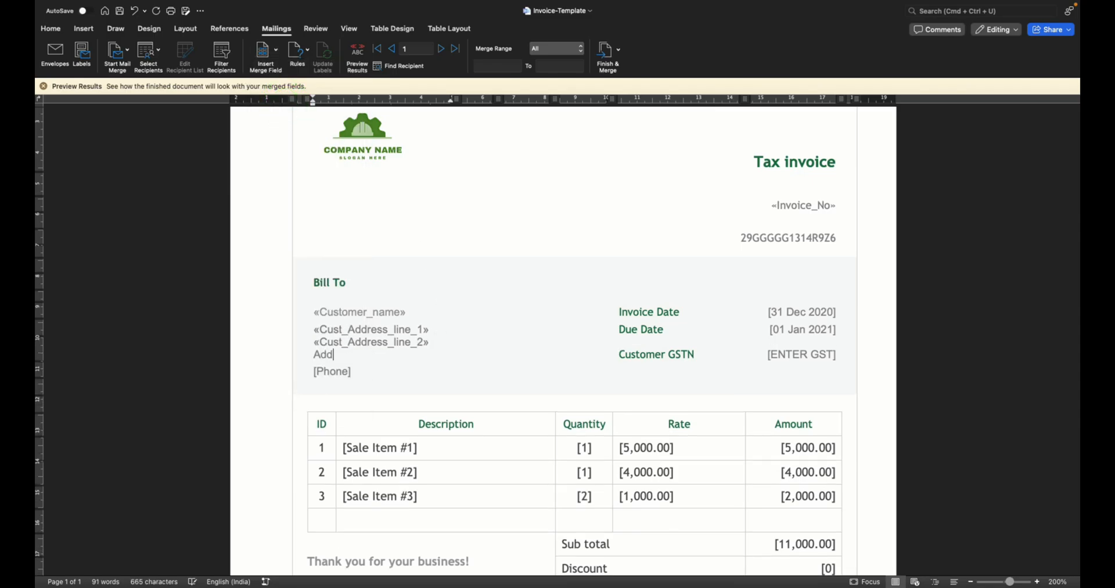
key(Backspace)
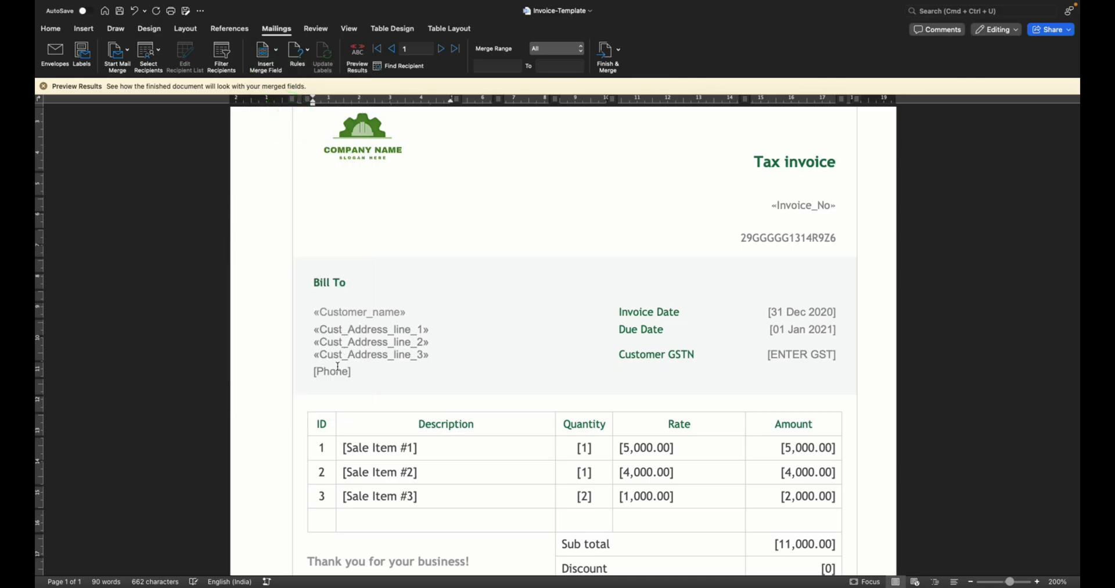
click(262, 49)
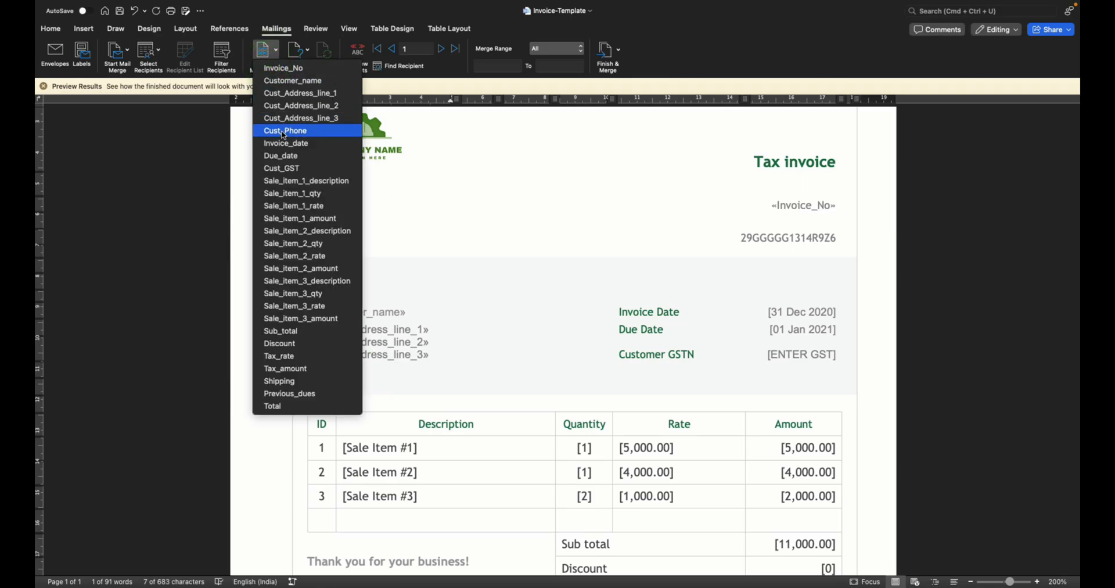
click(284, 130)
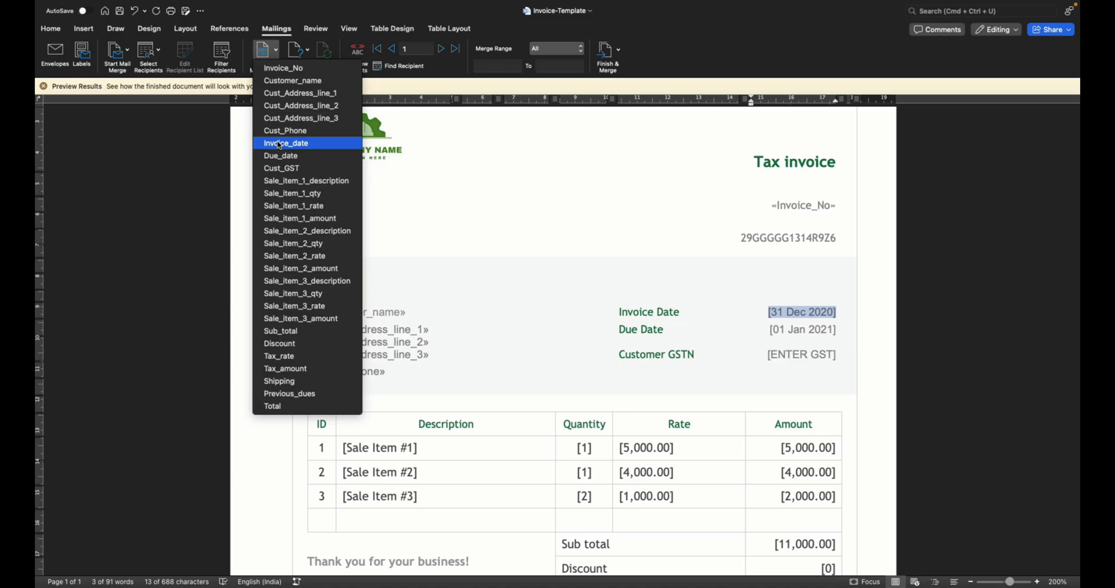
click(286, 155)
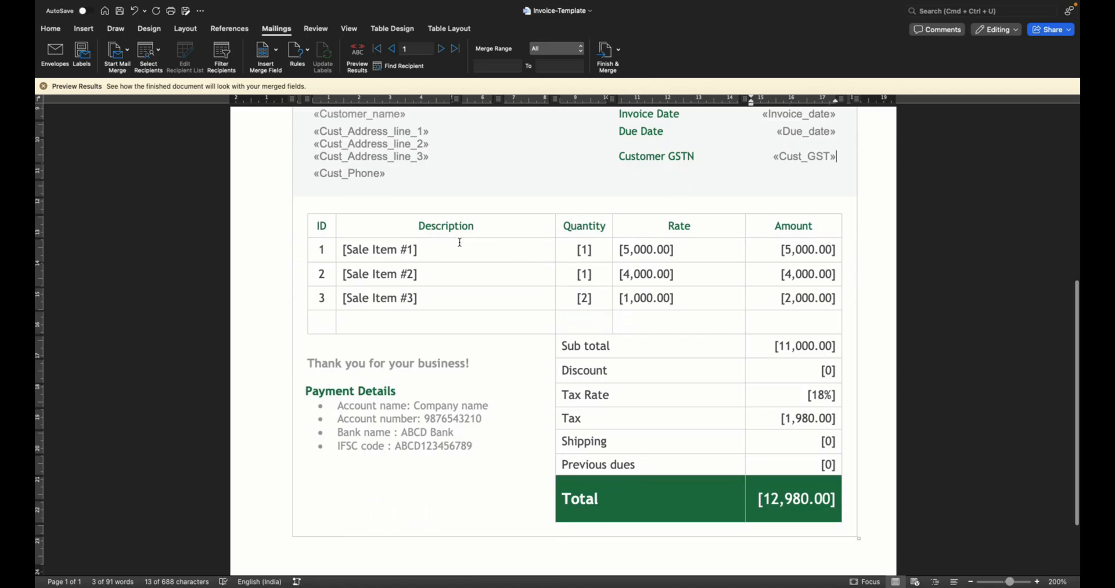
Insert Sale_item_1_description and the first item's amount field into row 1
double_click(379, 250)
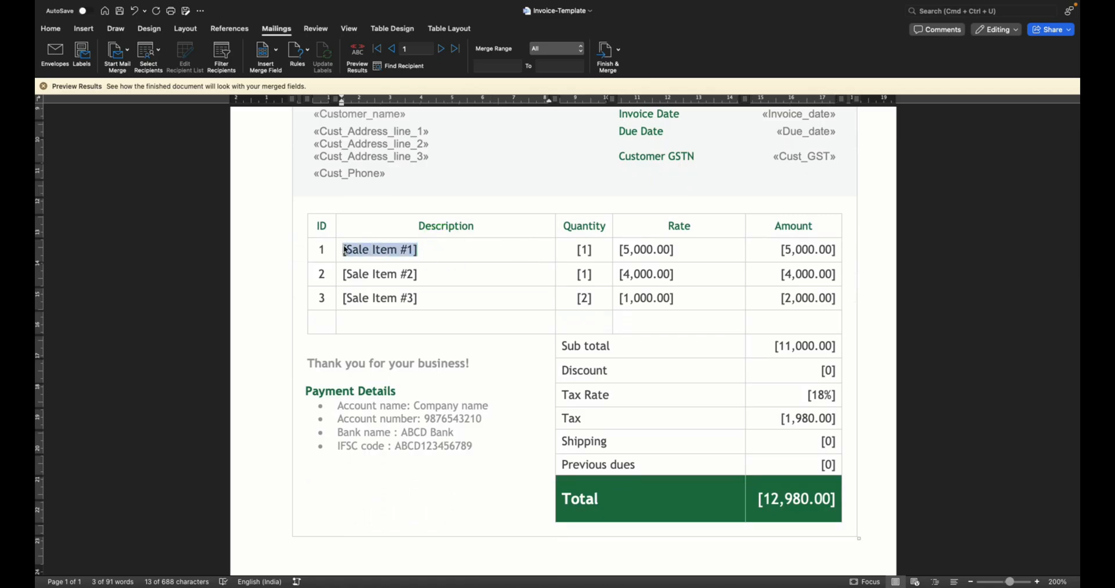
click(262, 50)
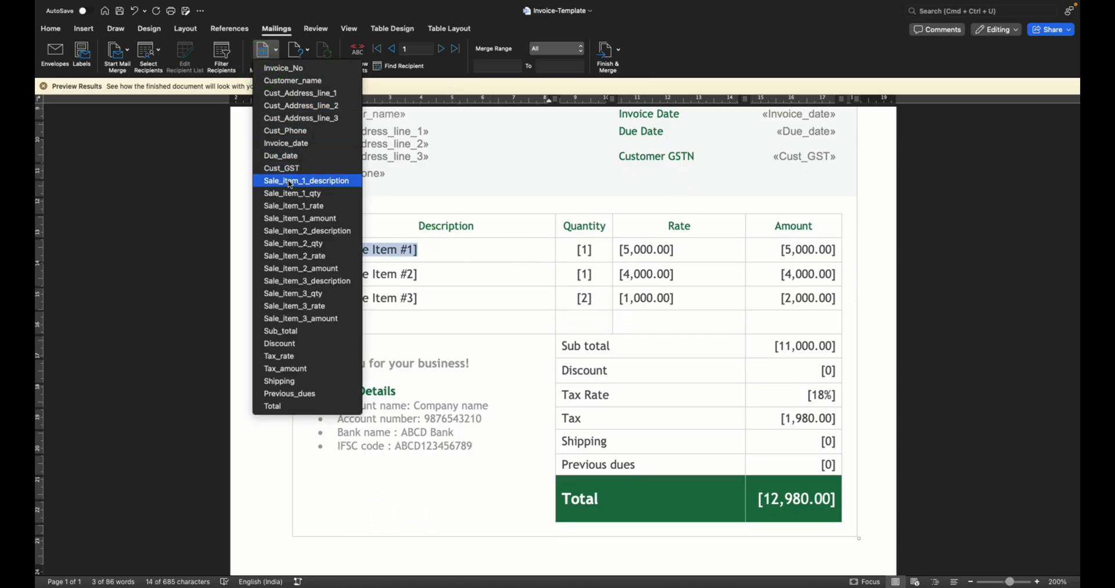
click(307, 180)
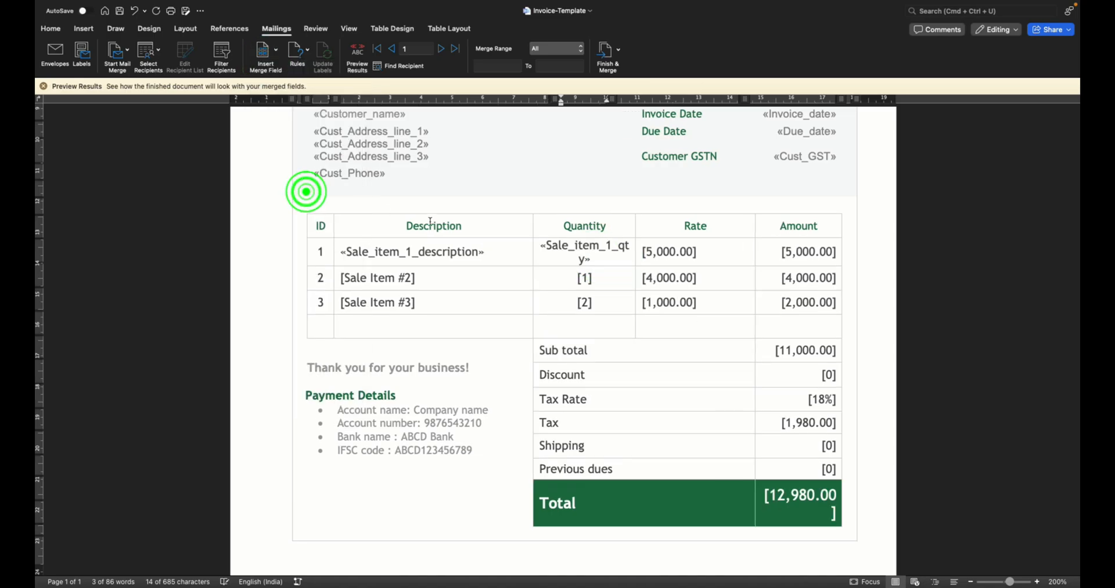
double_click(669, 252)
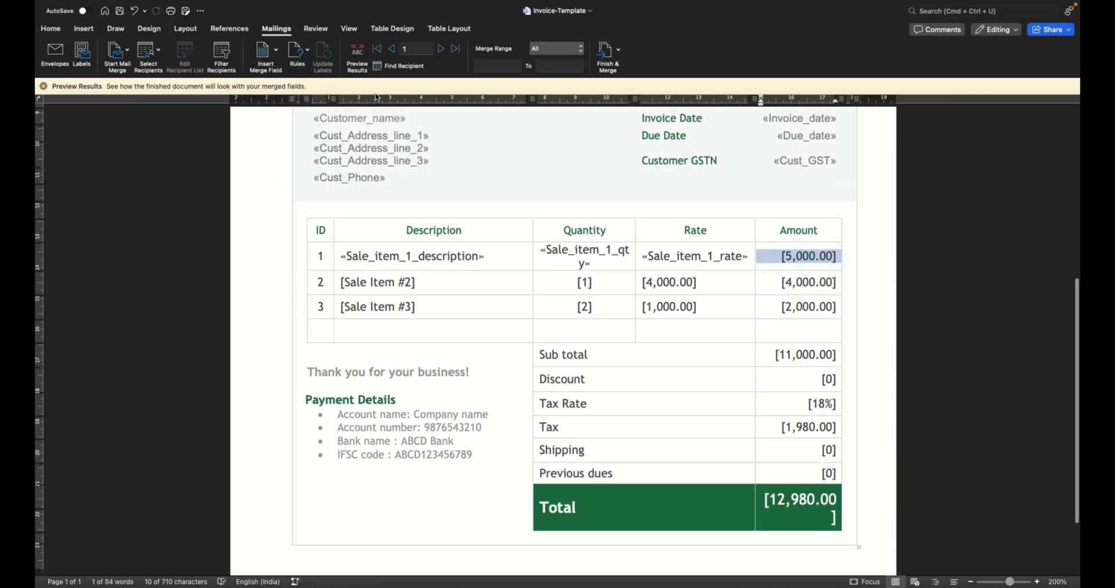
click(264, 52)
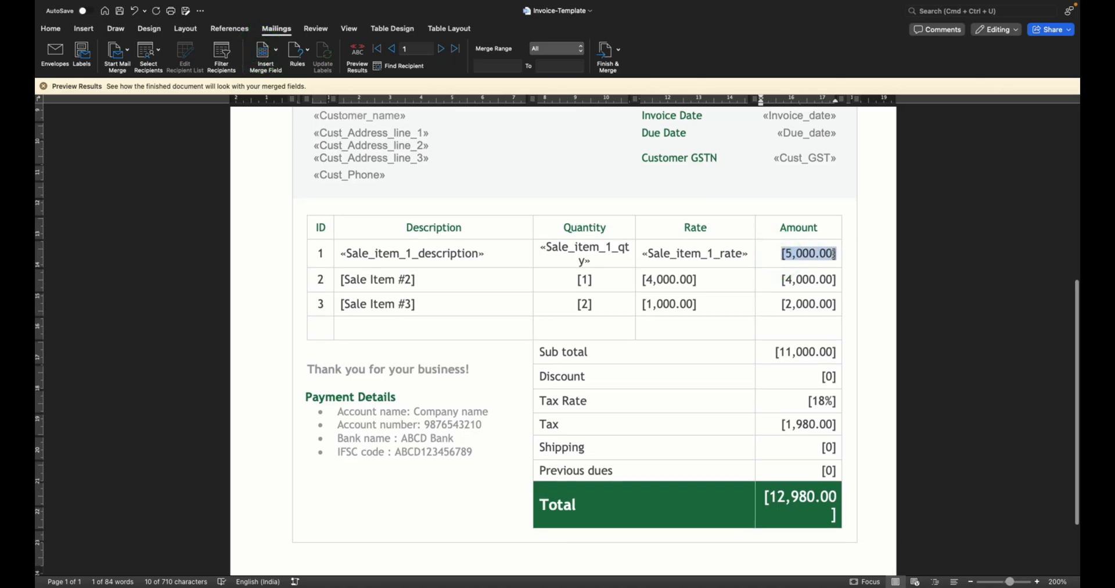
click(261, 49)
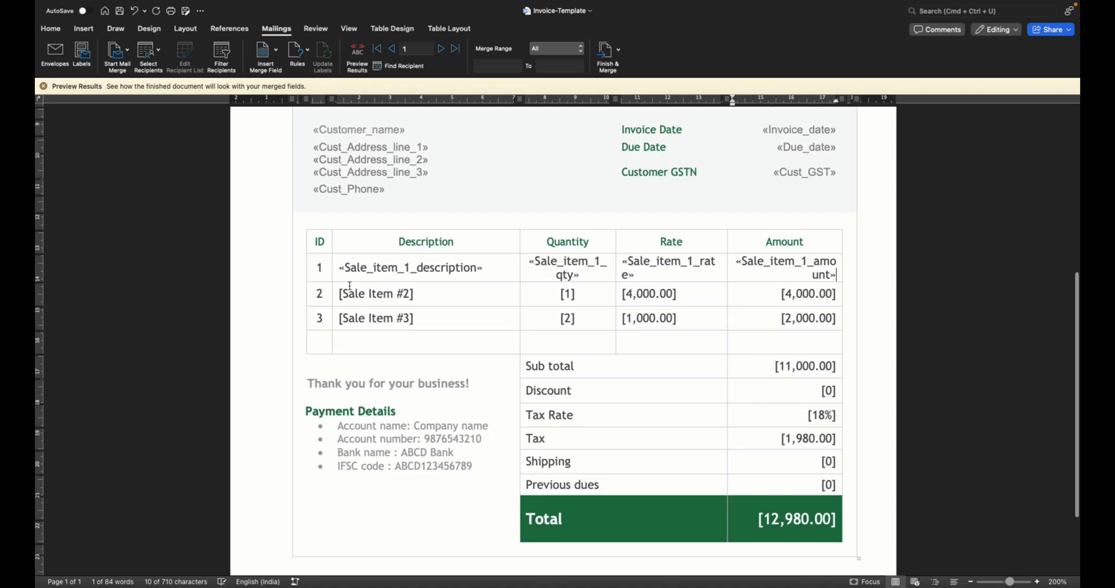
Insert the second item's amount, the summary row fields and the Total field
click(264, 50)
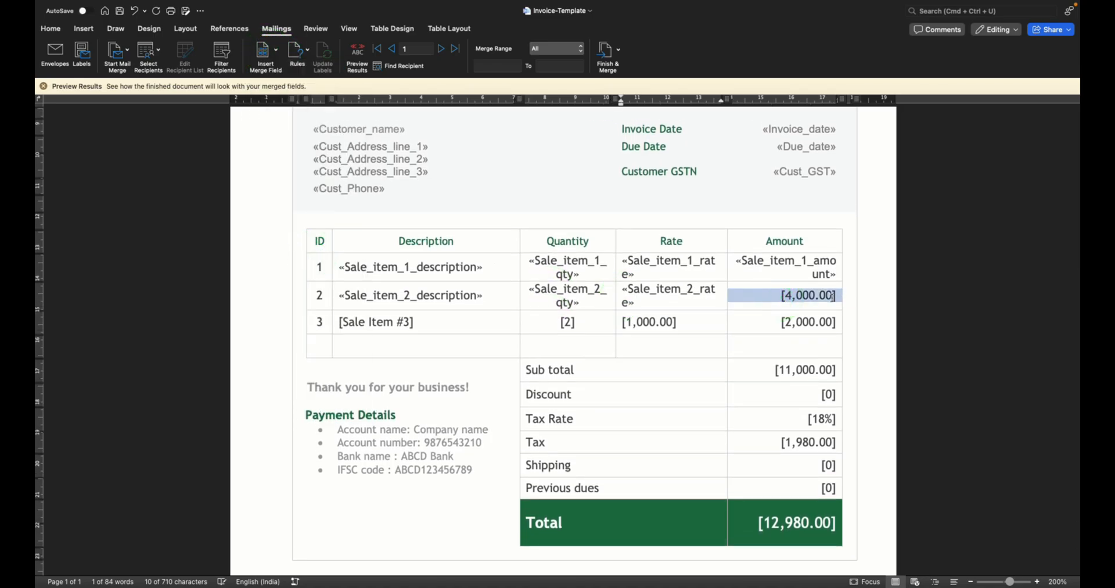
click(273, 49)
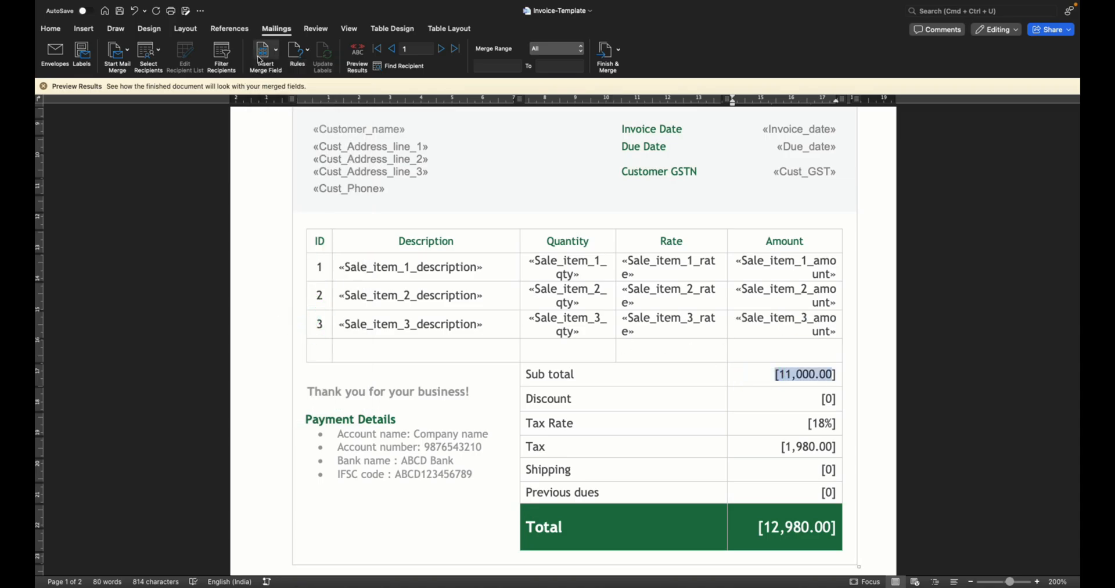
click(263, 50)
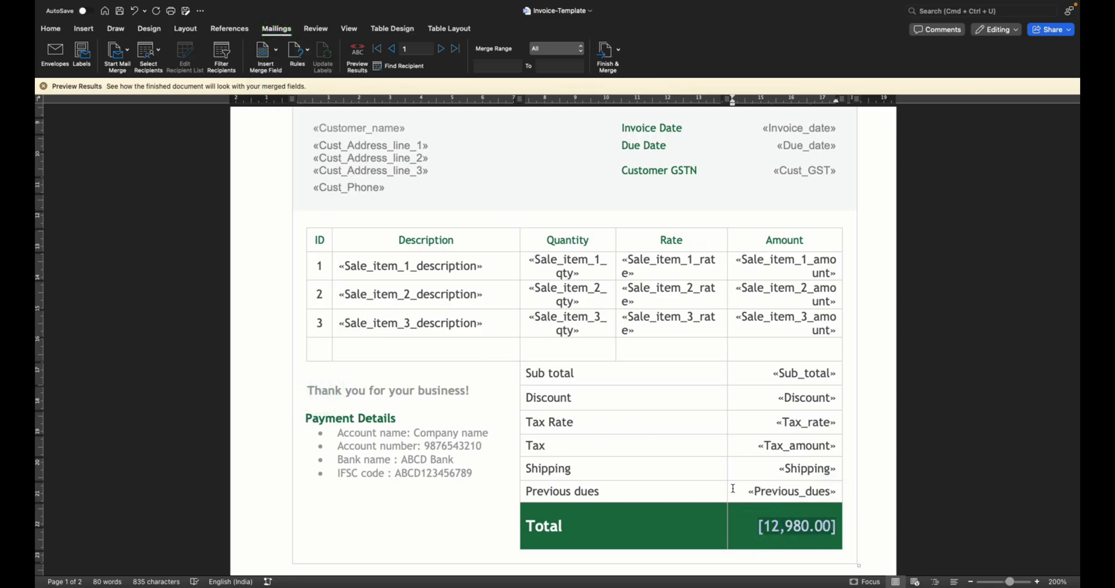
click(263, 49)
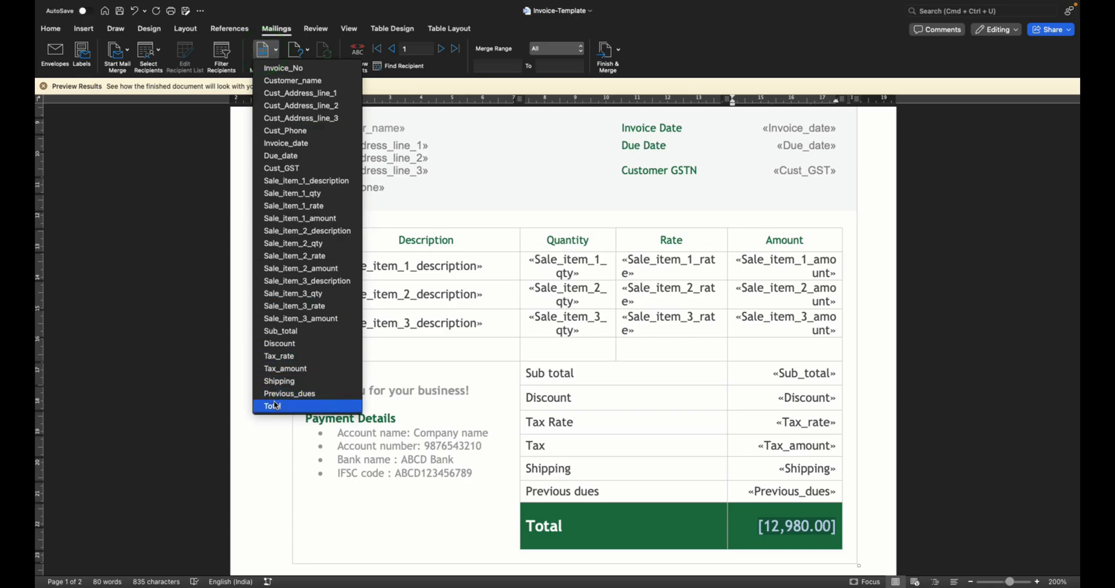
click(272, 406)
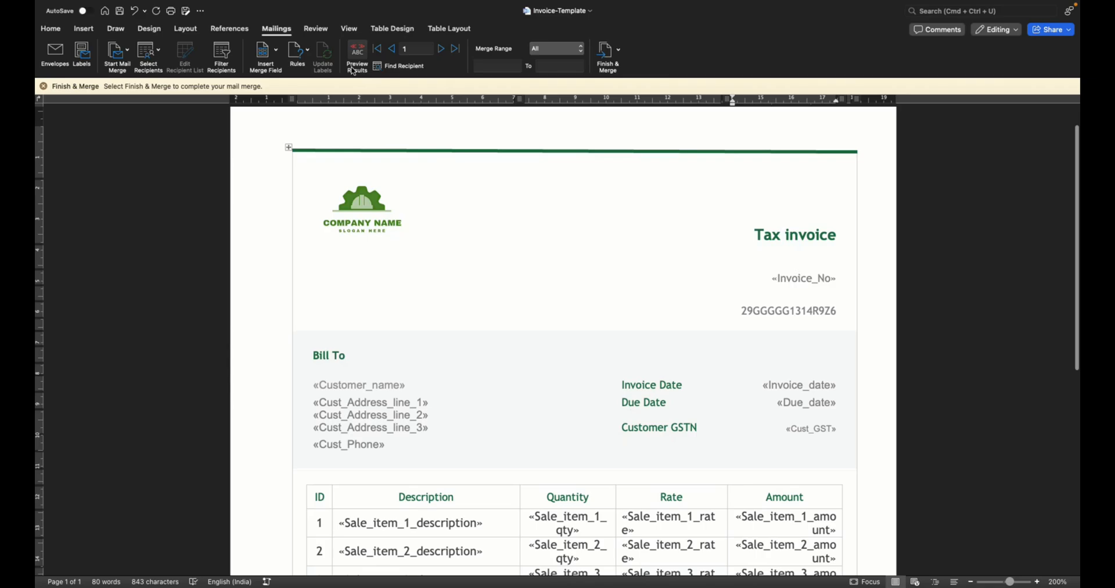
Preview the first customer's invoice, check its 114128 total, and switch to Excel
click(357, 52)
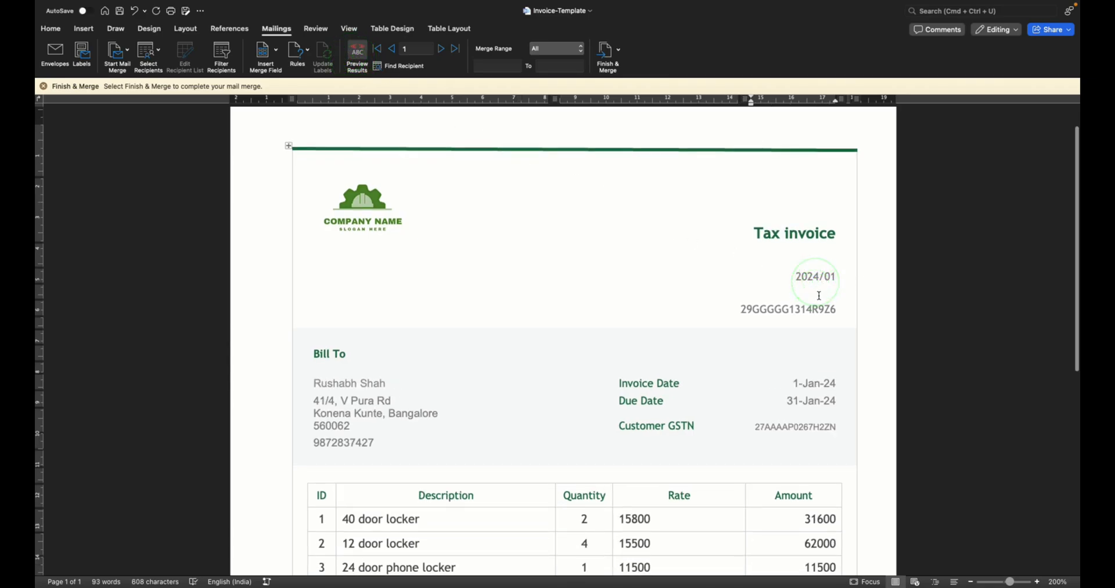
scroll(down, 3)
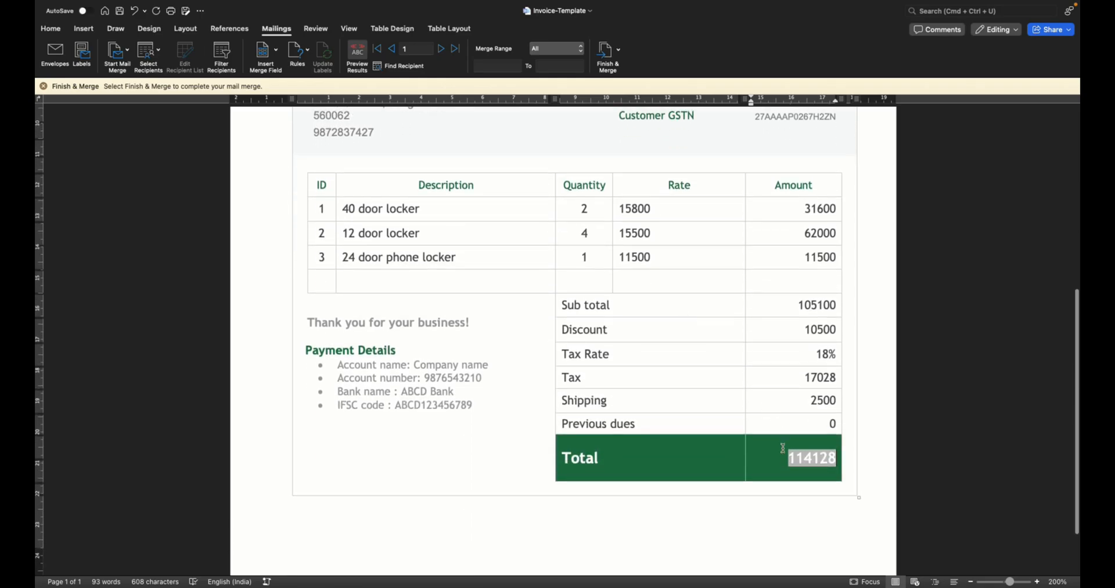
click(822, 399)
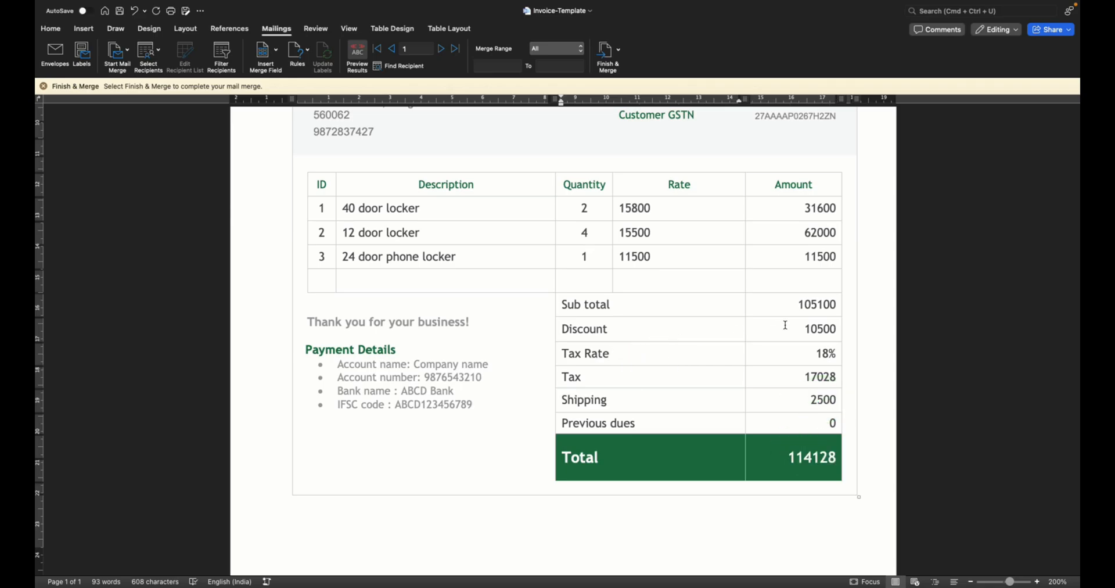
click(609, 353)
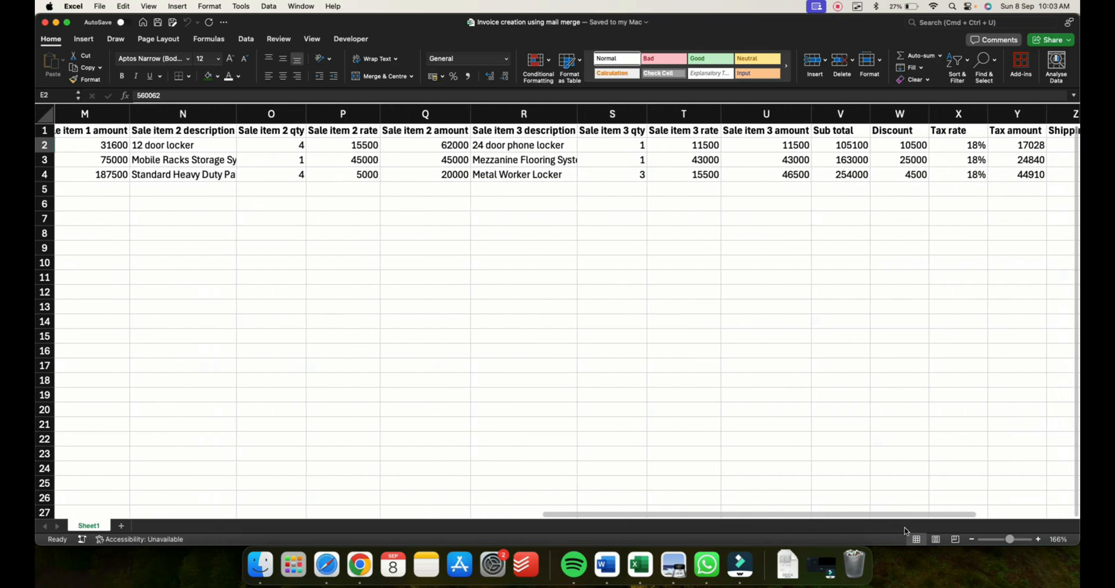
Confirm 114128 in Excel's Total column, then return to the Word invoice
scroll(right, 3)
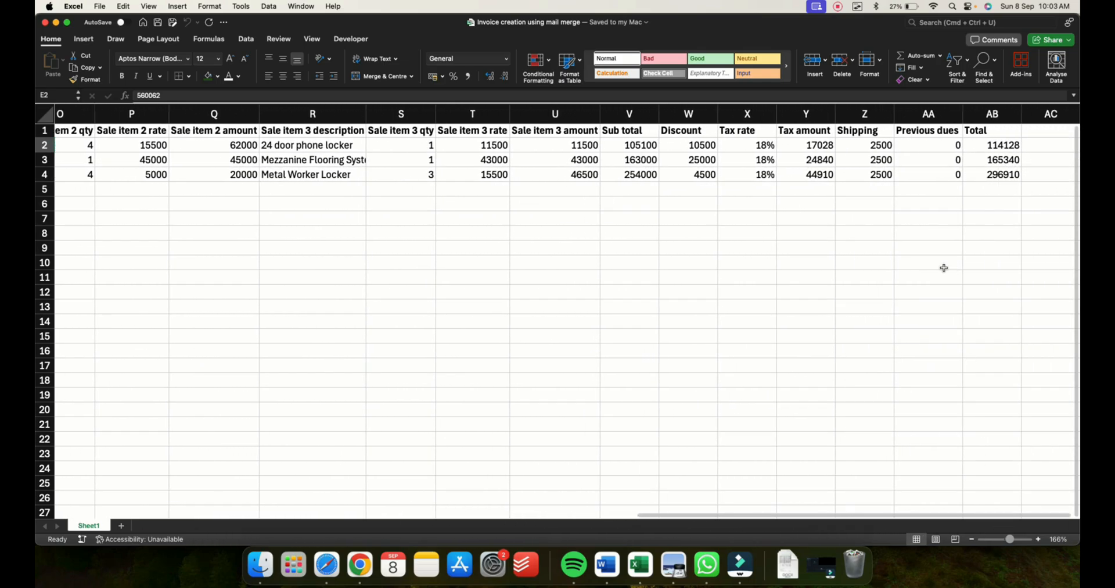
click(994, 145)
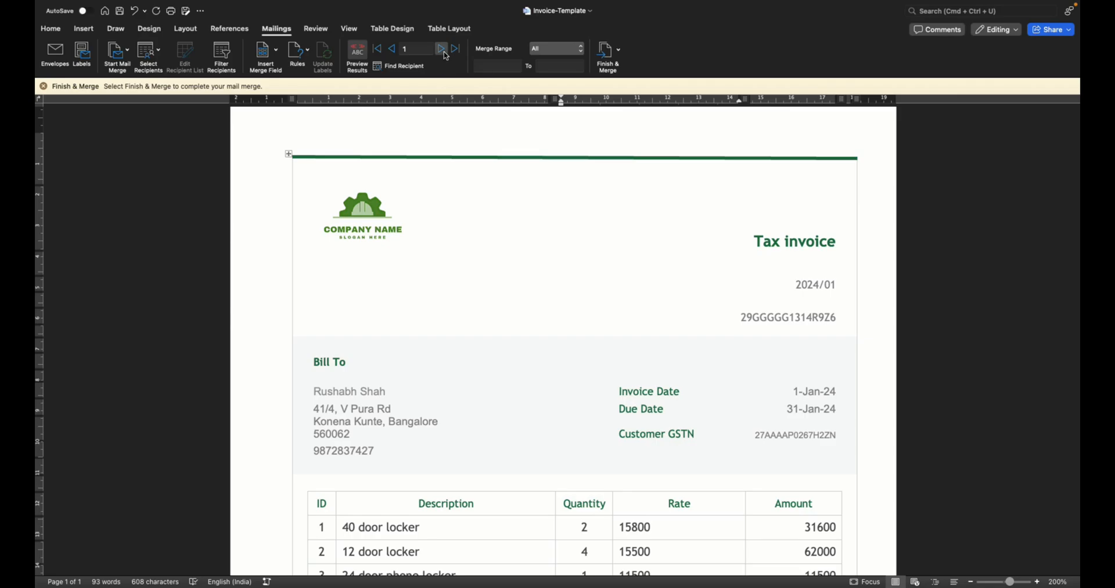
click(441, 48)
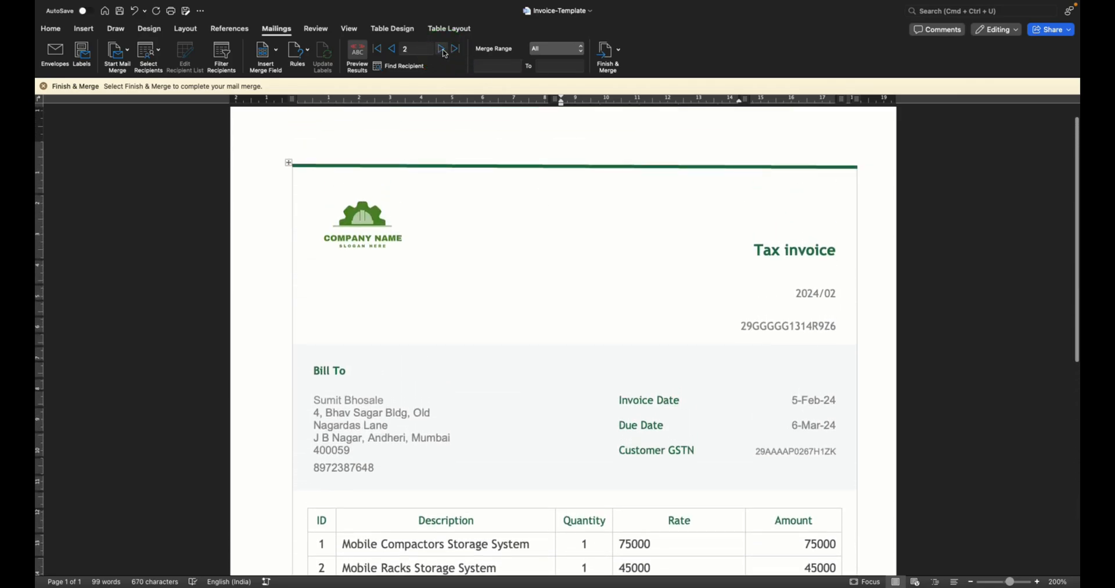
click(441, 49)
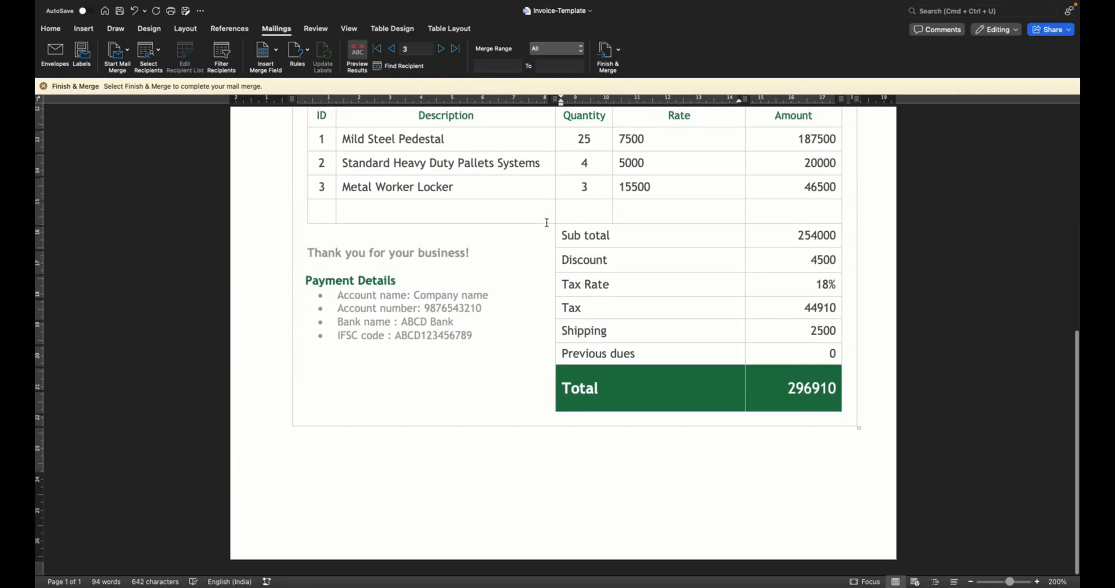
scroll(up, 3)
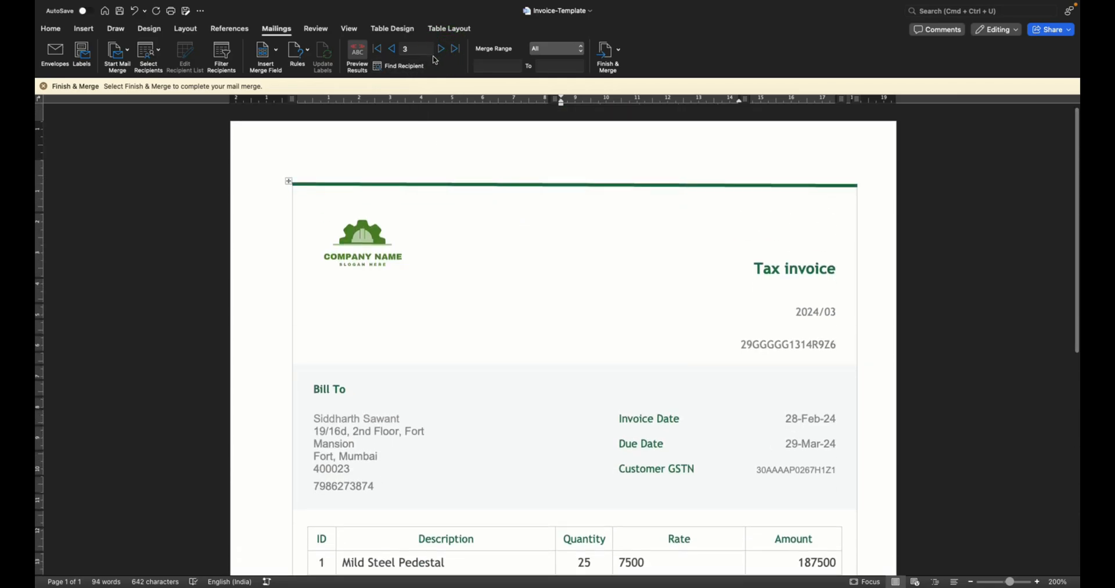
mouse_move(547, 90)
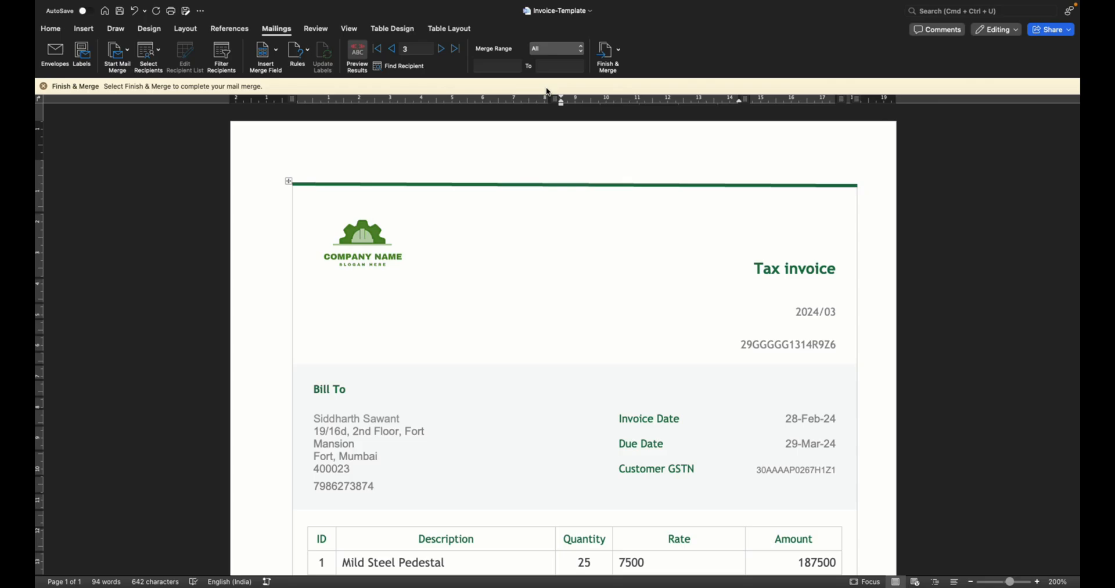
Merge all records to Print Documents, keeping the current printer
click(616, 49)
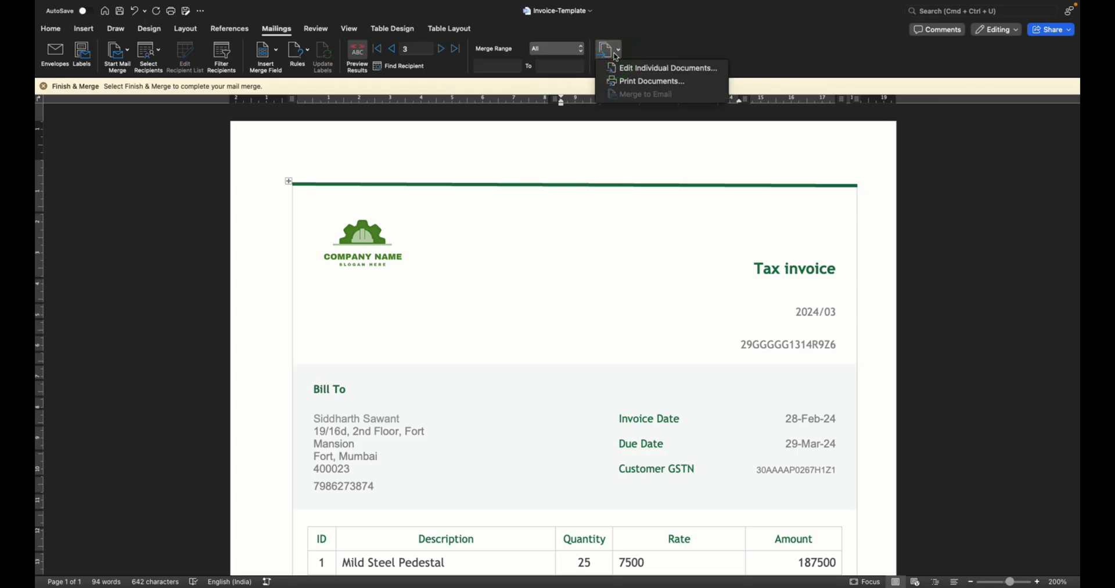
mouse_move(627, 81)
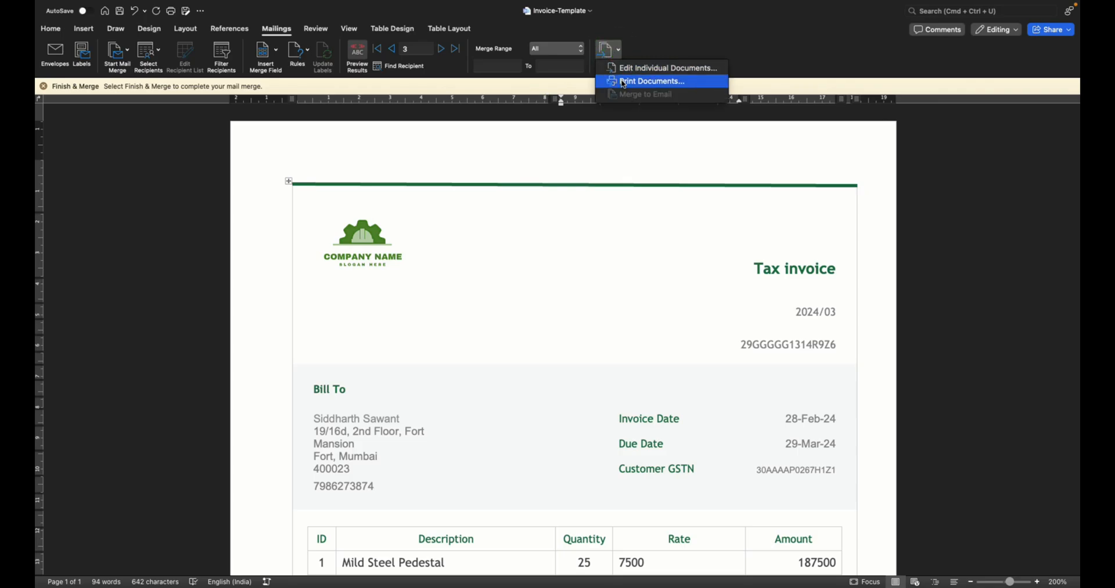
click(656, 81)
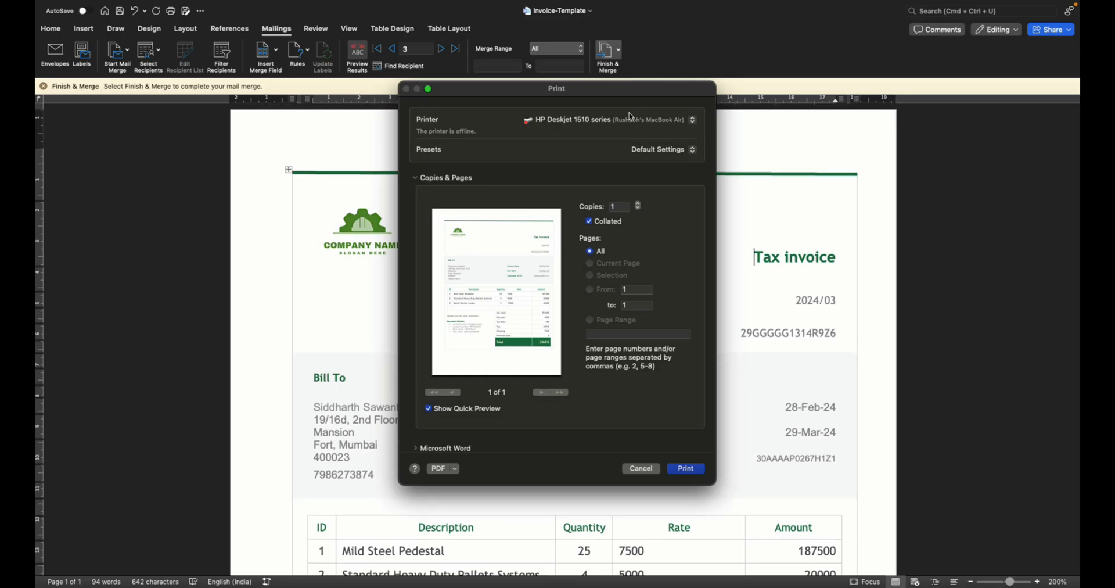
click(613, 120)
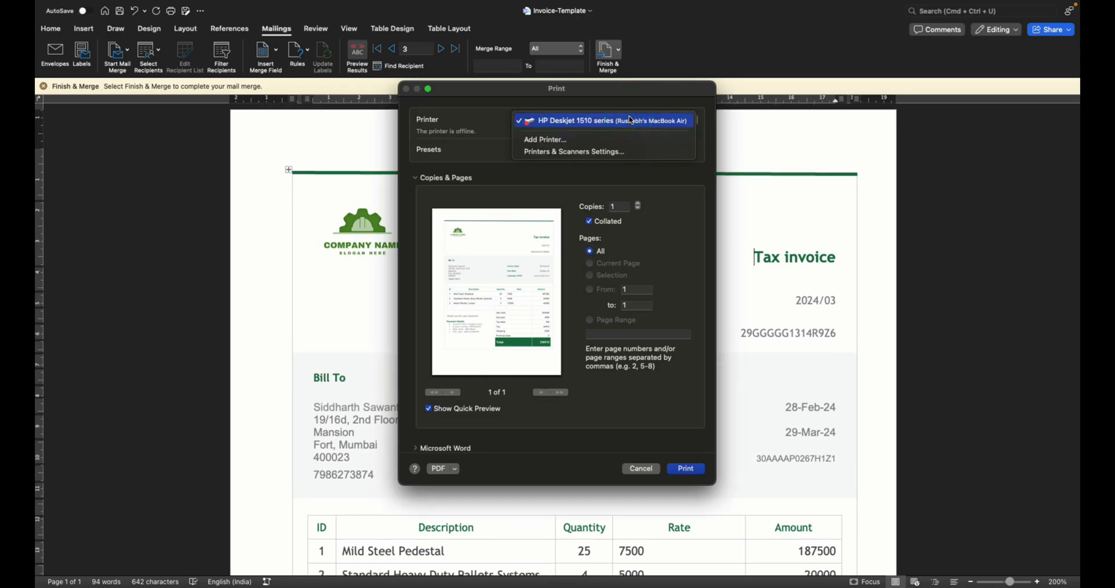
click(606, 120)
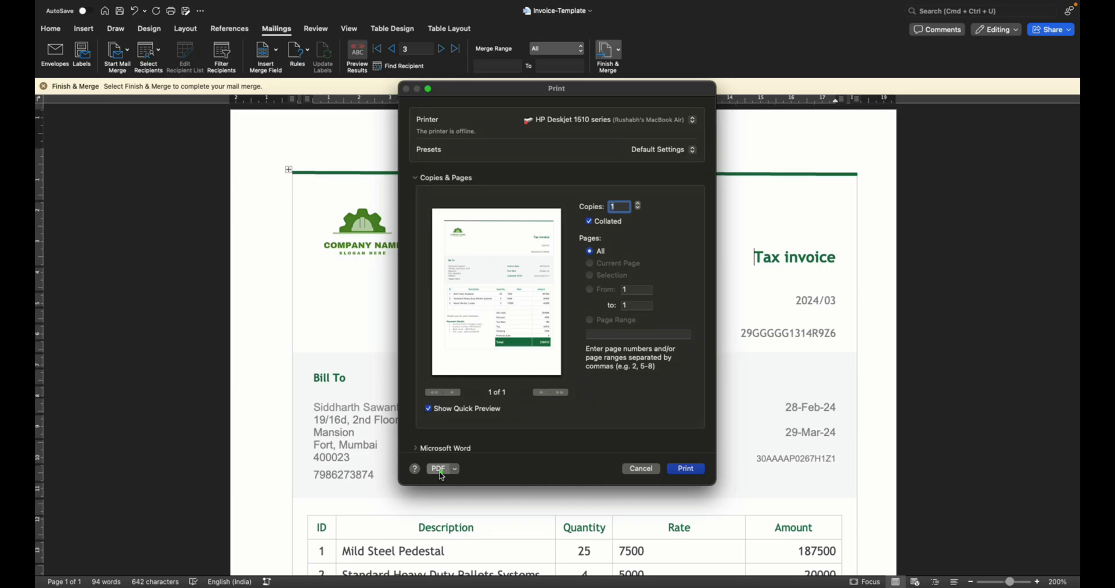
Save the merged invoices as a PDF titled 'Invoices created'
click(442, 468)
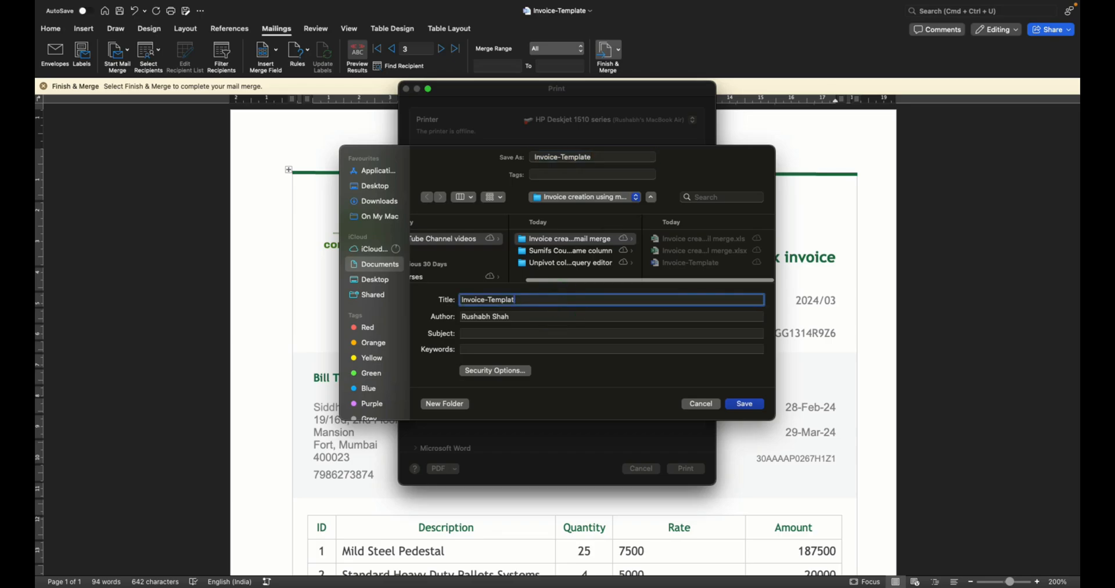
text(Invoices)
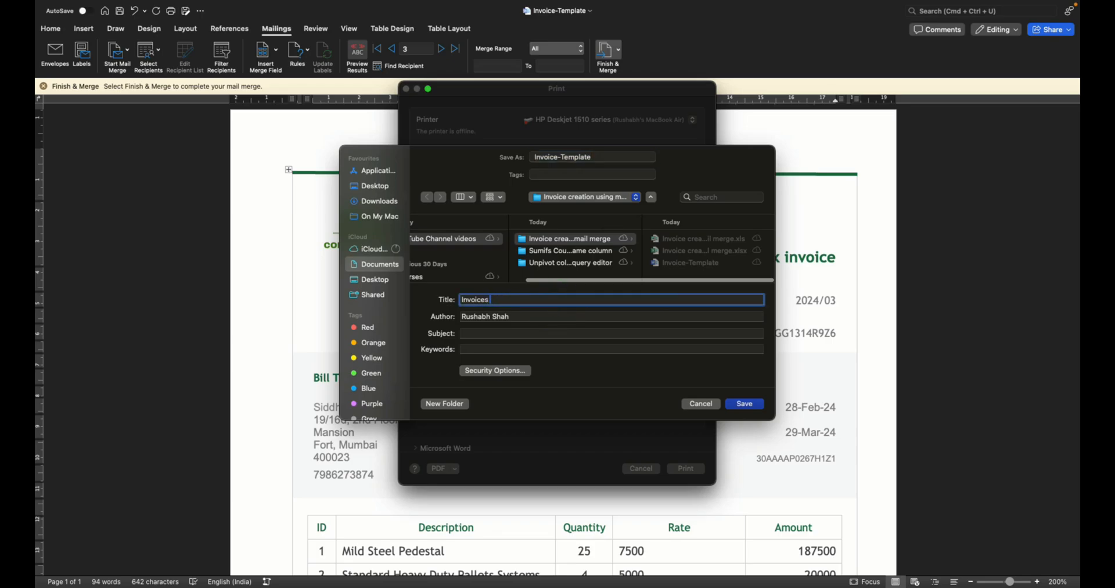
text(created)
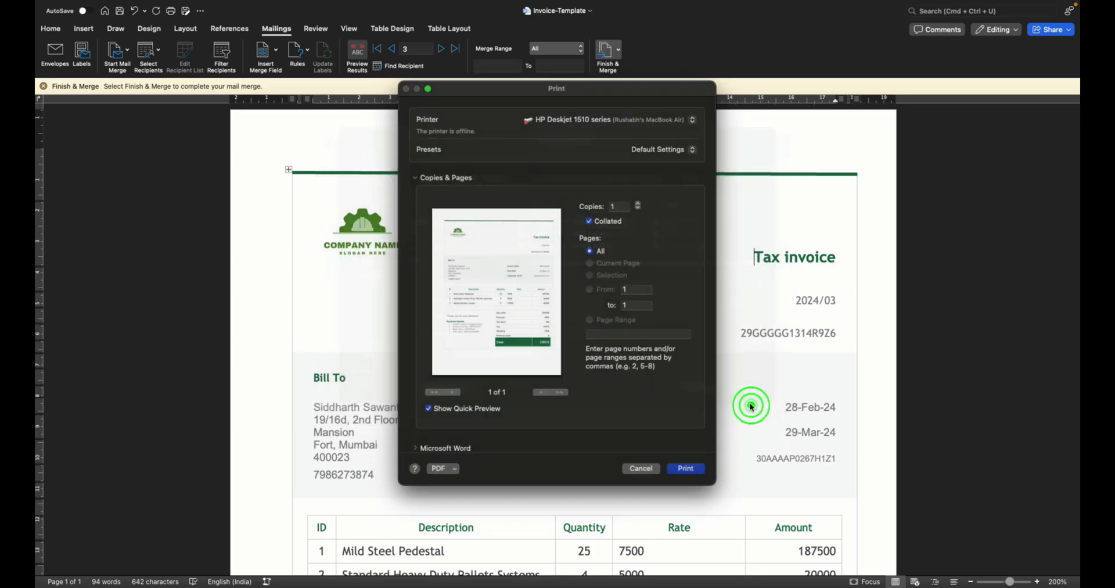
click(640, 468)
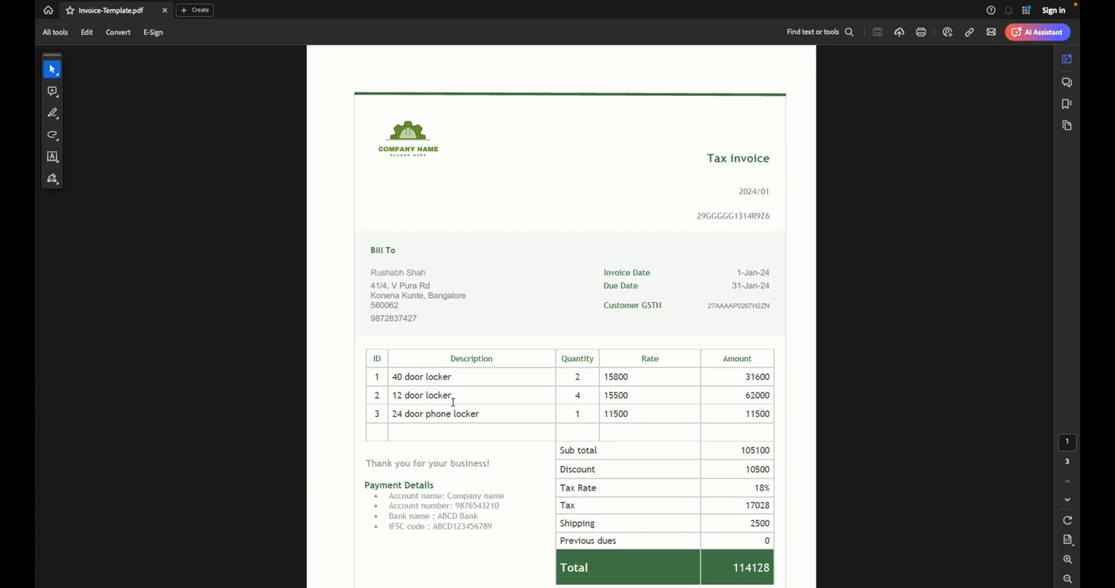
Scroll the PDF through the second and third invoices, ending at the 296910 total
scroll(down, 3)
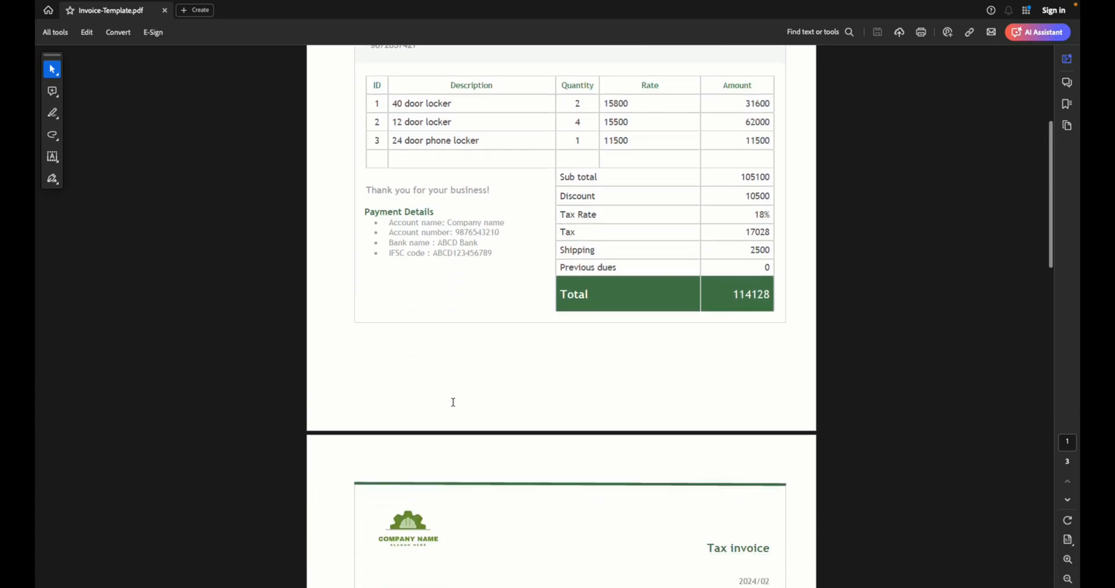
scroll(down, 3)
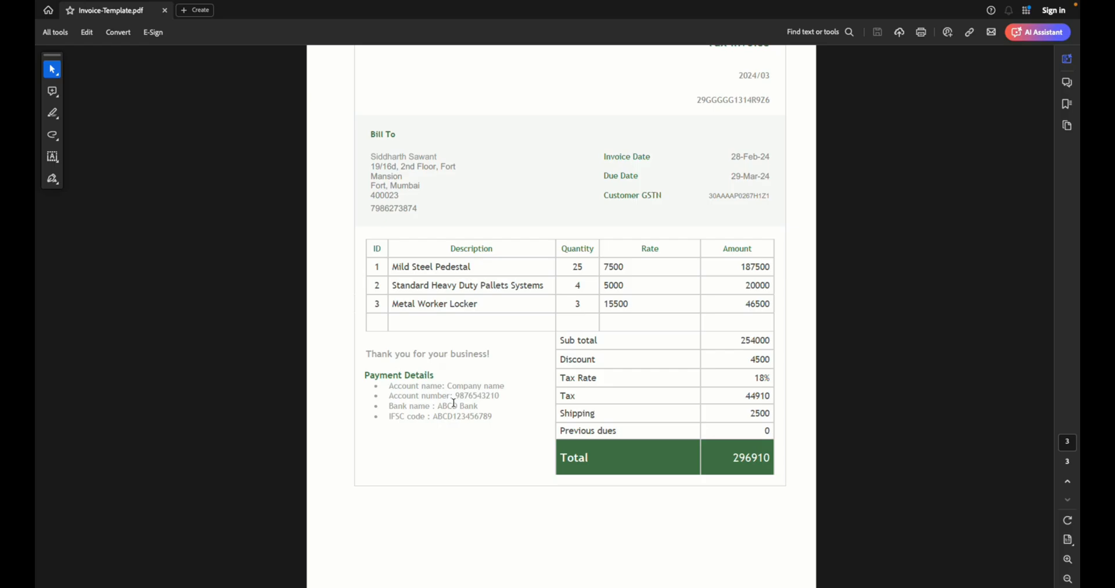
scroll(down, 3)
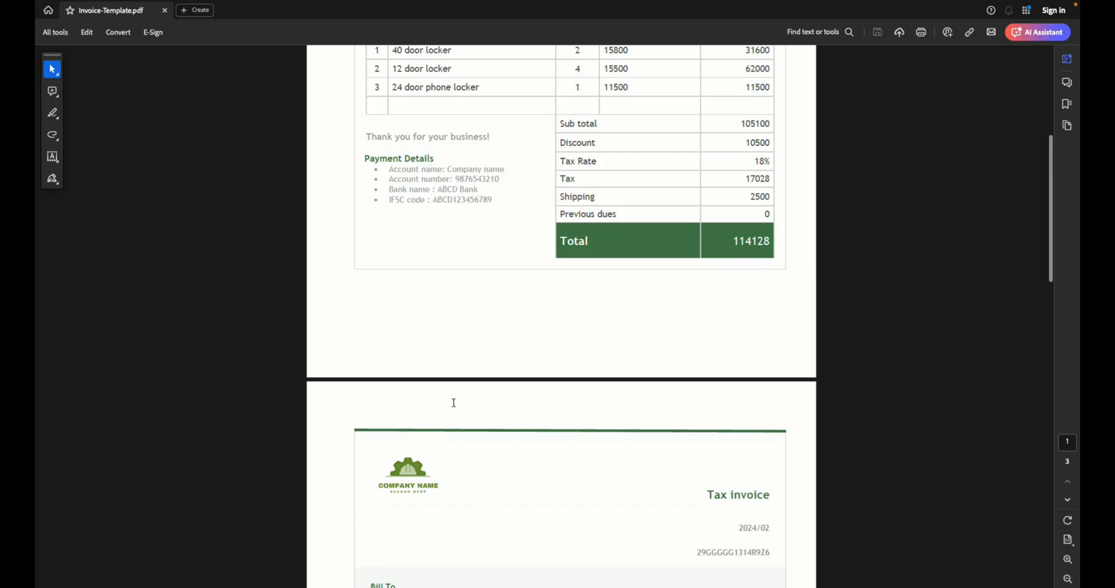